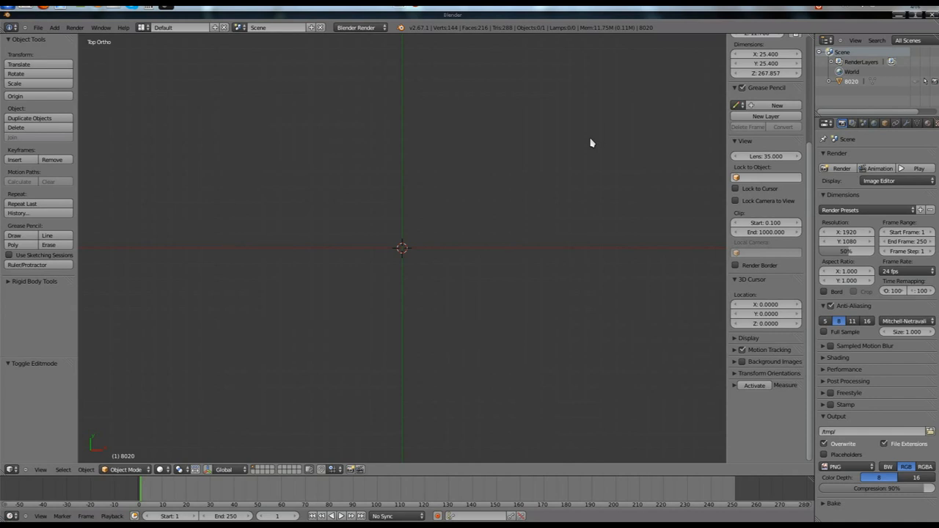
mouse_move(481, 261)
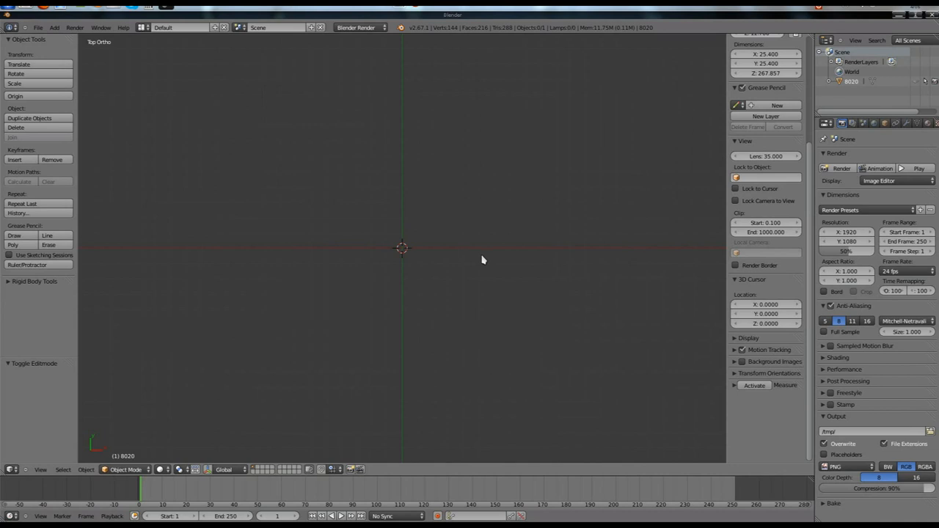
mouse_move(478, 260)
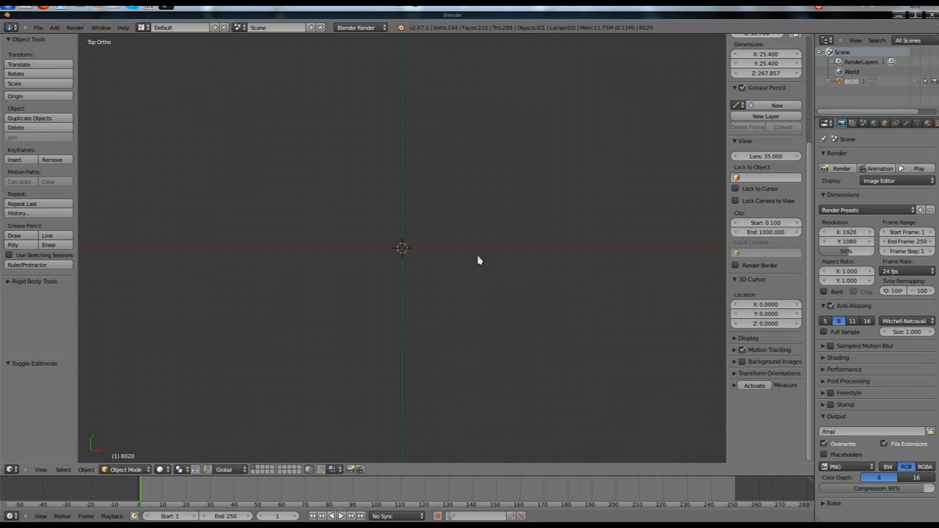
mouse_move(735, 158)
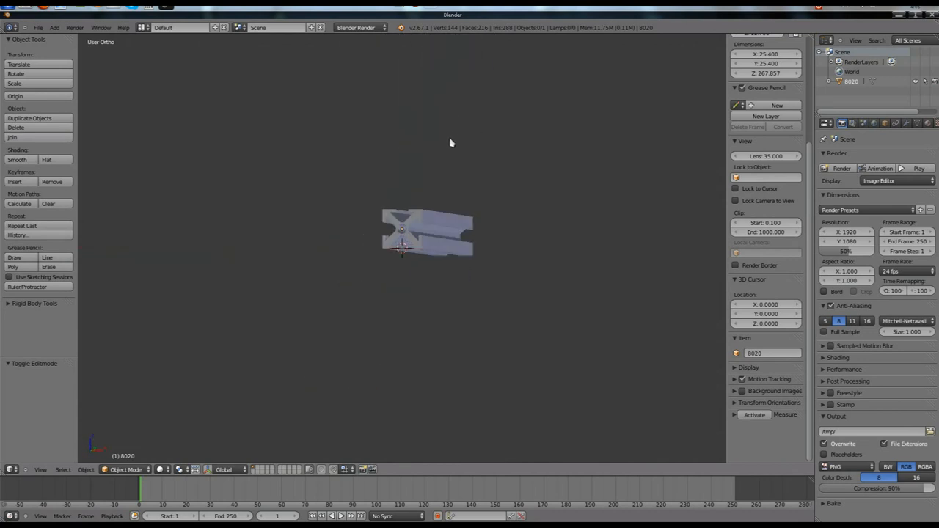
Rotate the 80-20 extrusion 90° so its slotted X-shaped end profile faces front.
key(KP_1)
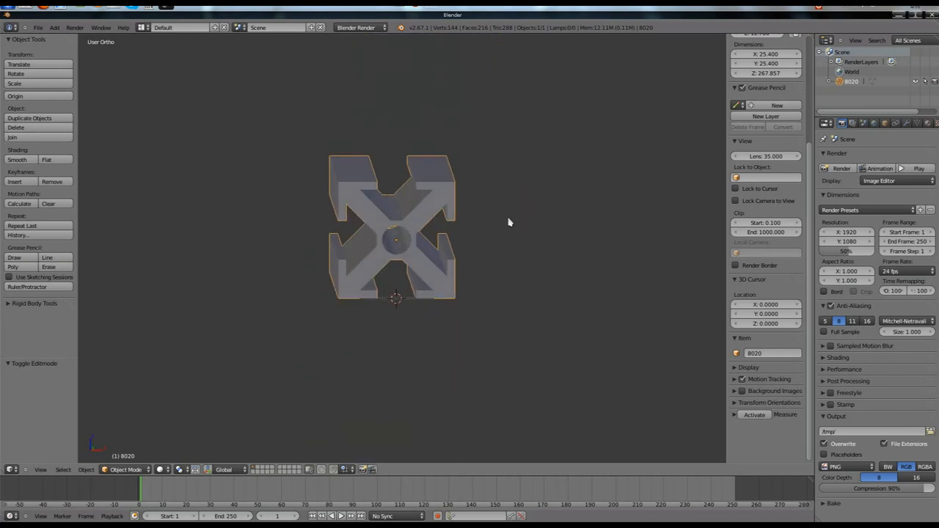
Duplicate the extrusion and set the copy at a right angle to form a corner.
key(KP_1)
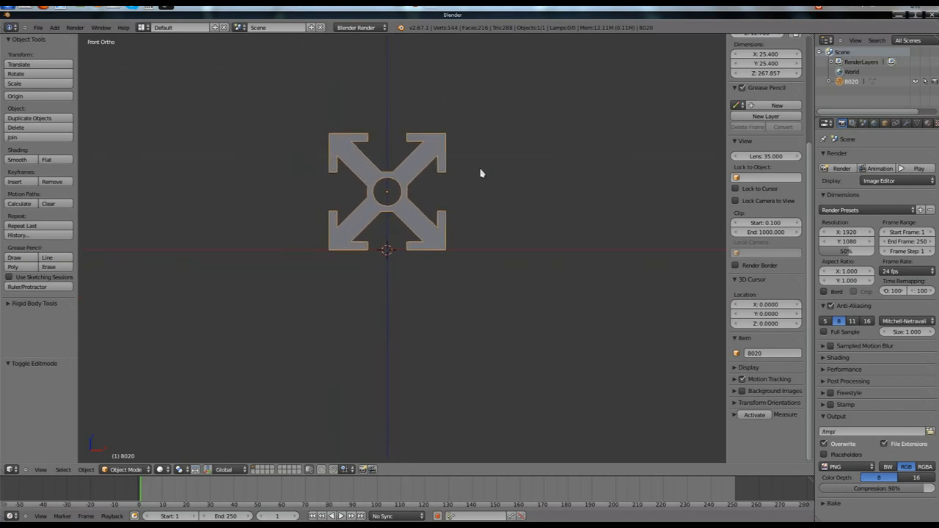
mouse_move(472, 165)
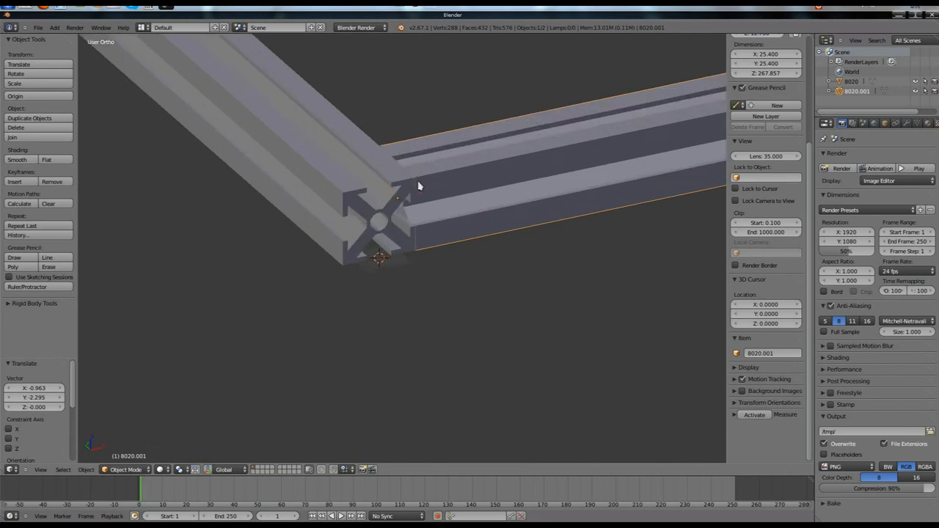
mouse_move(364, 154)
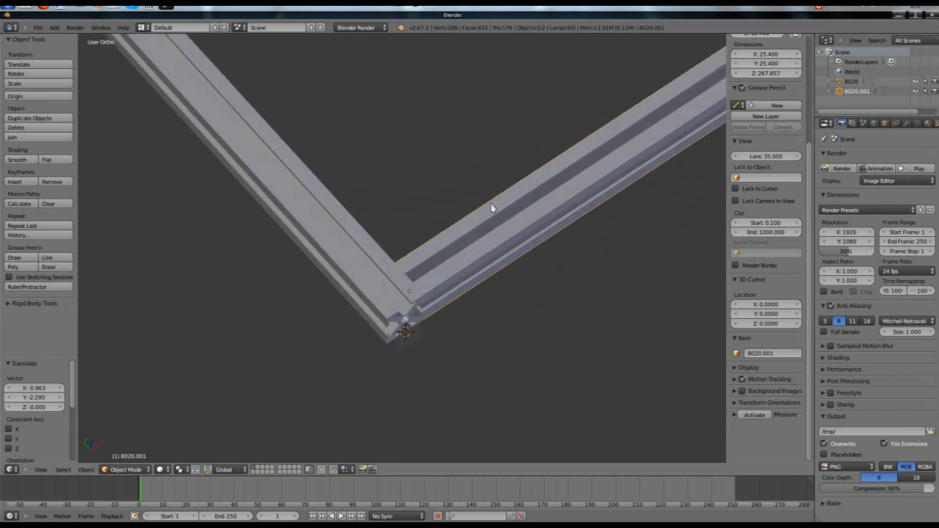
mouse_move(458, 249)
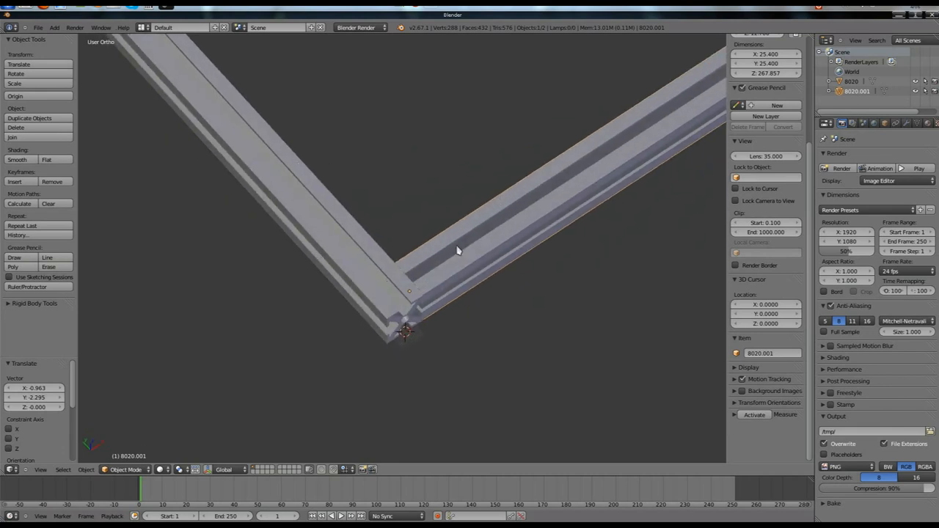
mouse_move(461, 265)
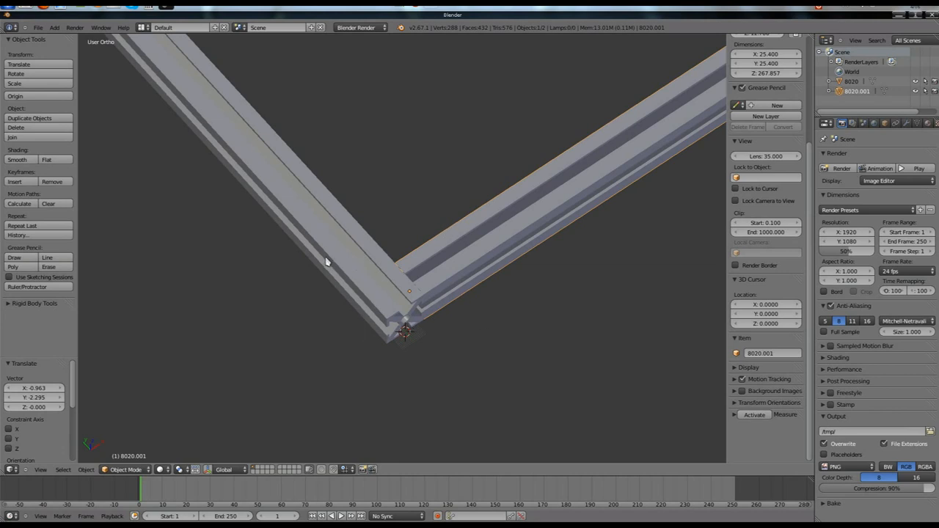
mouse_move(414, 282)
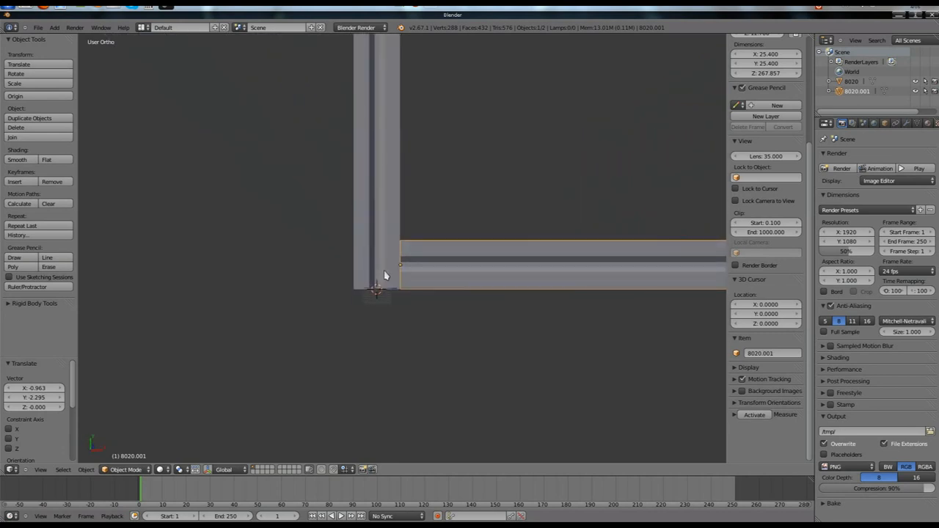
Add a cube at the corner where the two extrusions meet, checking top and front views.
key(7)
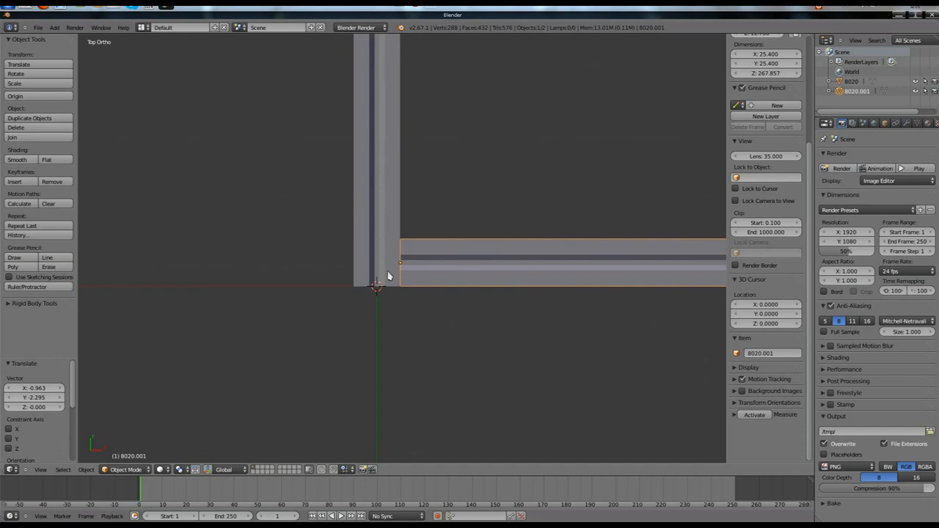
mouse_move(325, 285)
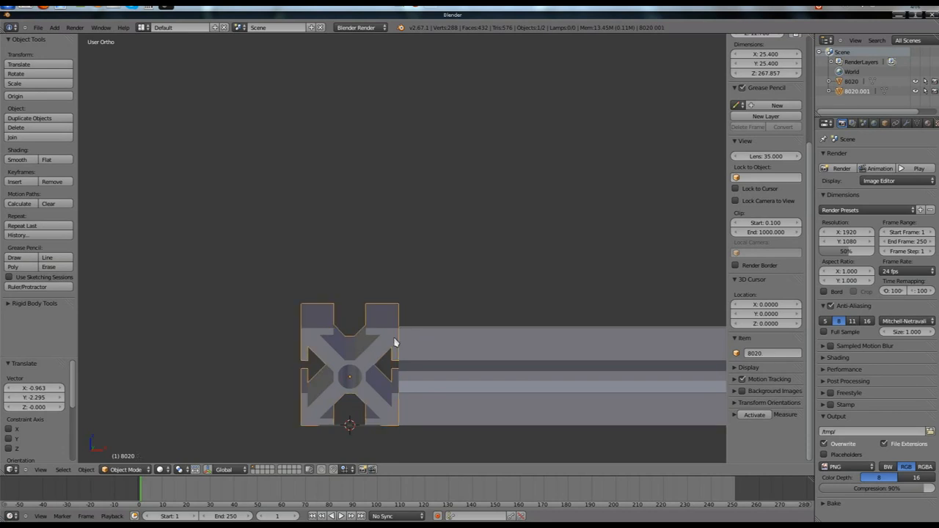
key(KP_1)
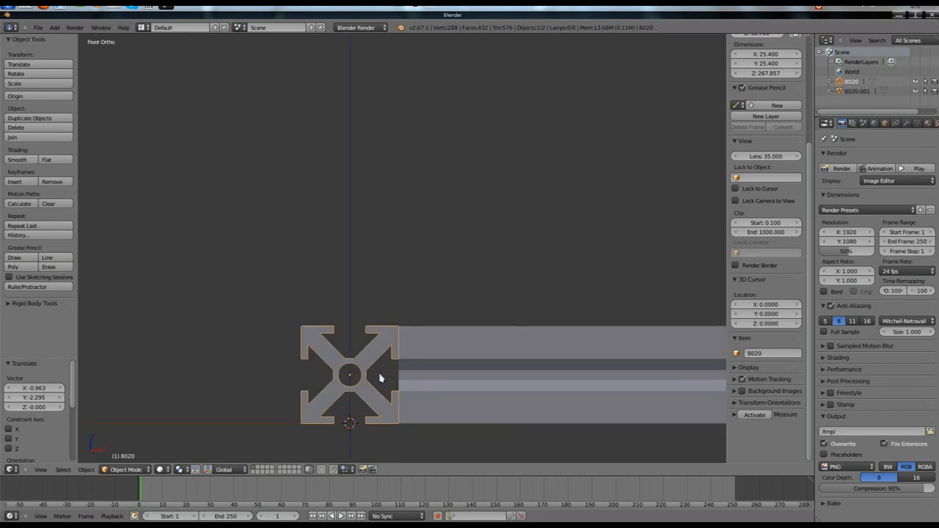
mouse_move(370, 419)
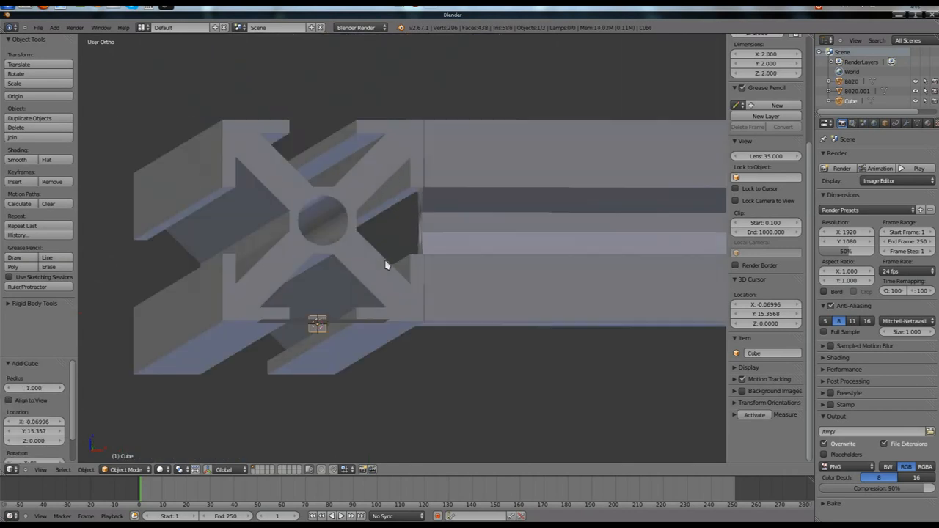
Scale the cube along Z into a thin plate beside the extrusions' corner.
key(1)
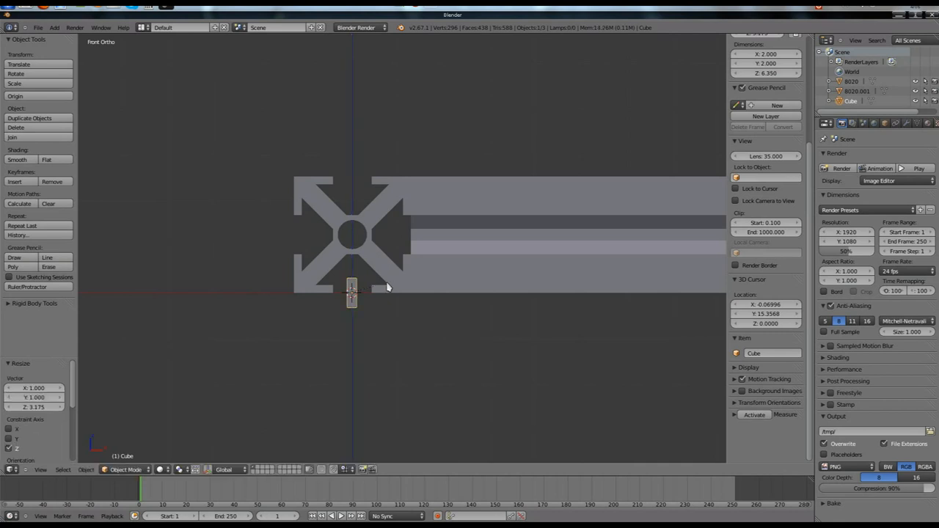
mouse_move(379, 274)
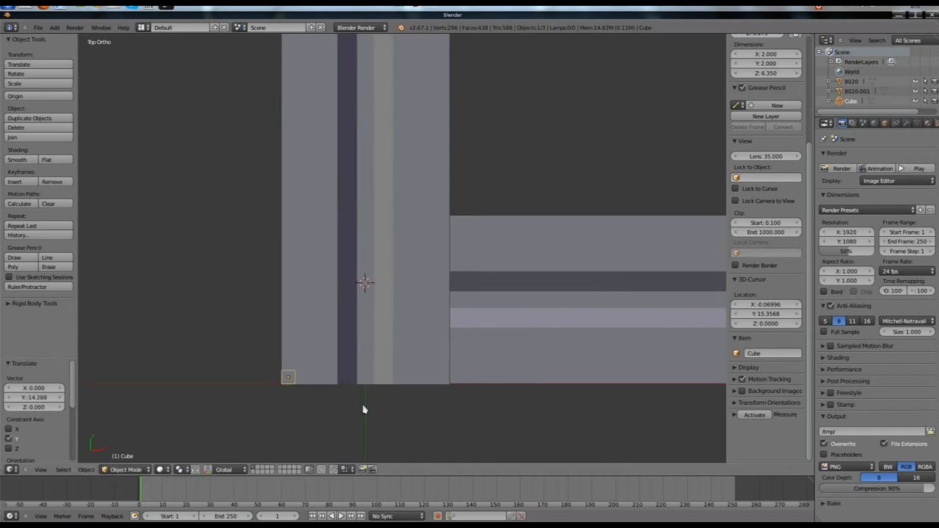
Enter Edit Mode and set the cube's vertex coordinates to line up with the outer corner.
key(Tab)
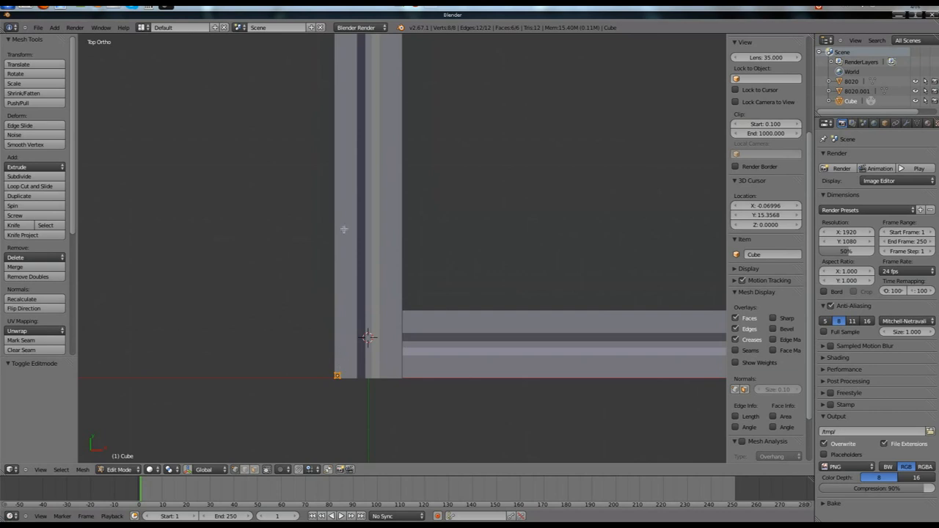
mouse_move(343, 175)
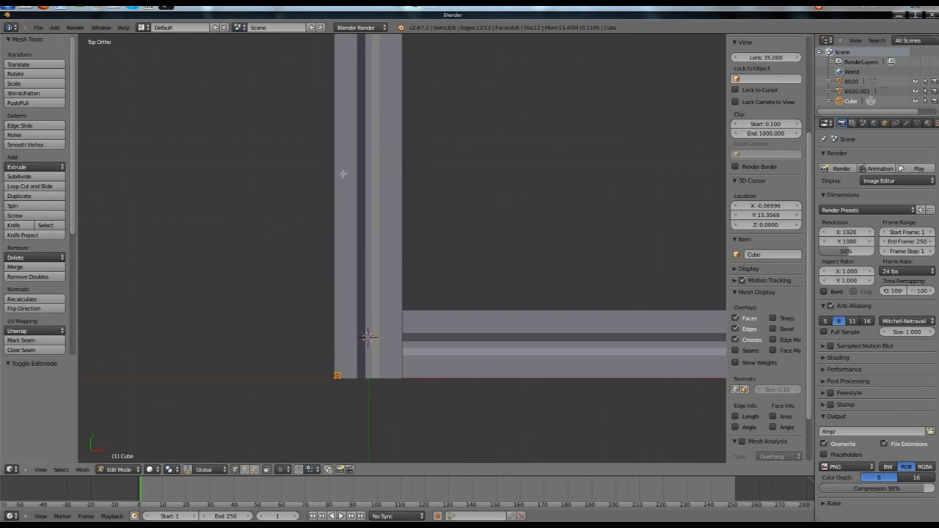
mouse_move(522, 367)
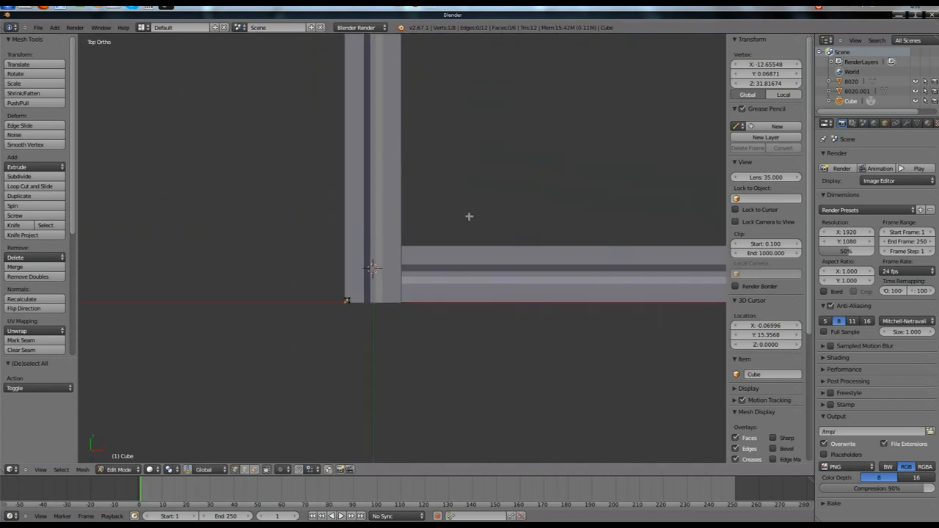
mouse_move(344, 307)
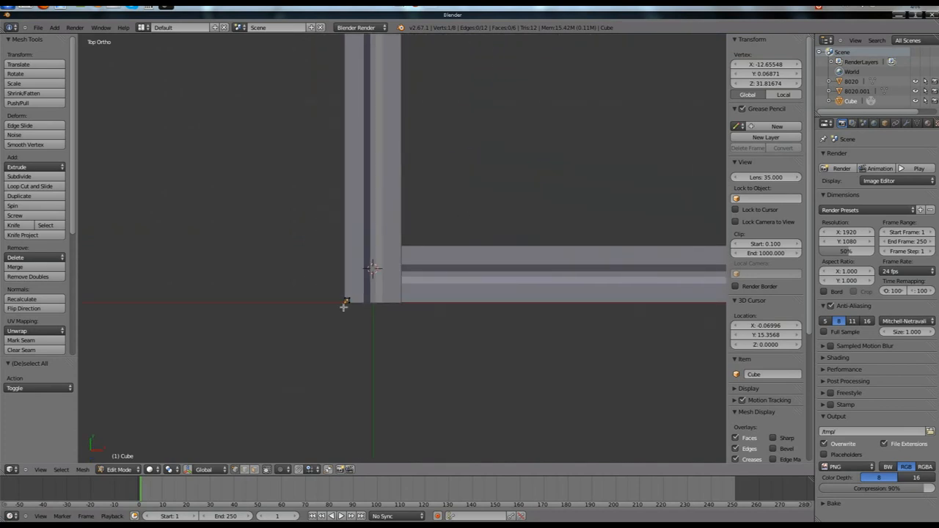
mouse_move(346, 302)
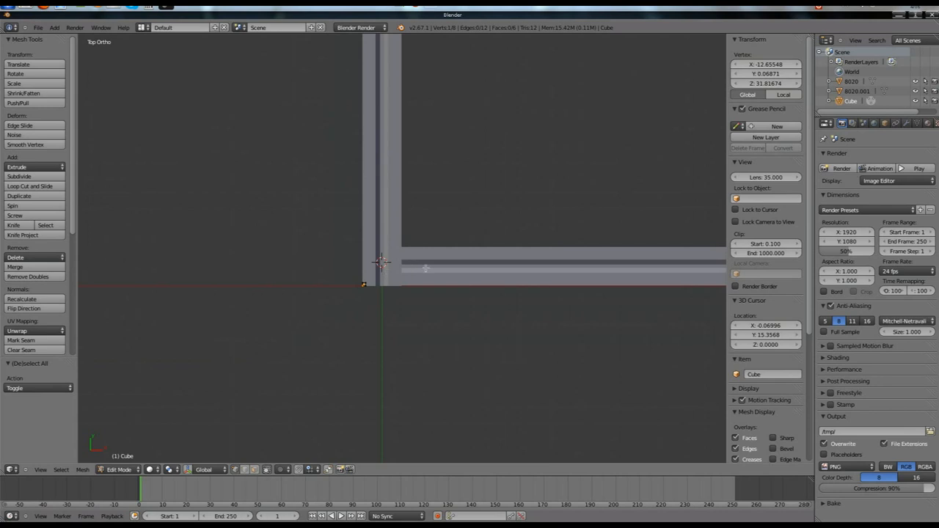
Select the copied extrusion to inspect it, then move the cube beside its outer corner.
click(118, 469)
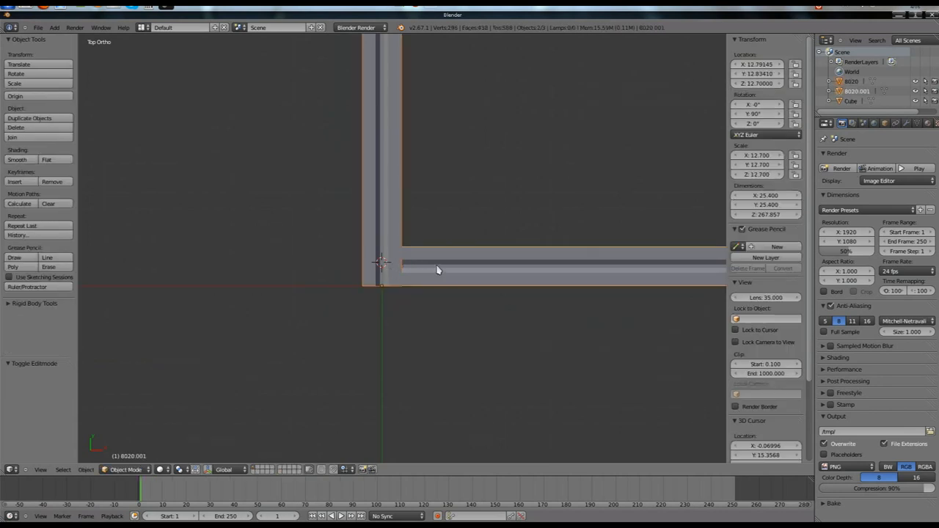
mouse_move(382, 288)
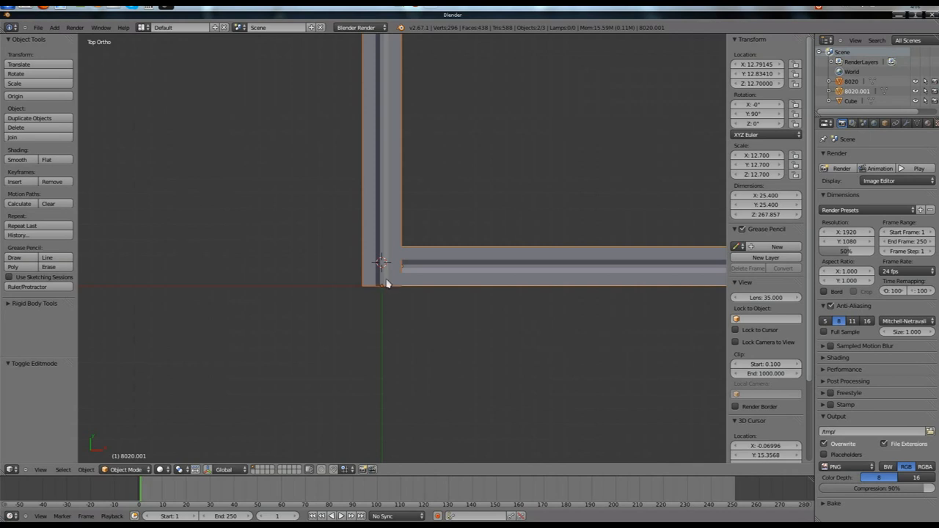
drag(382, 261, 411, 271)
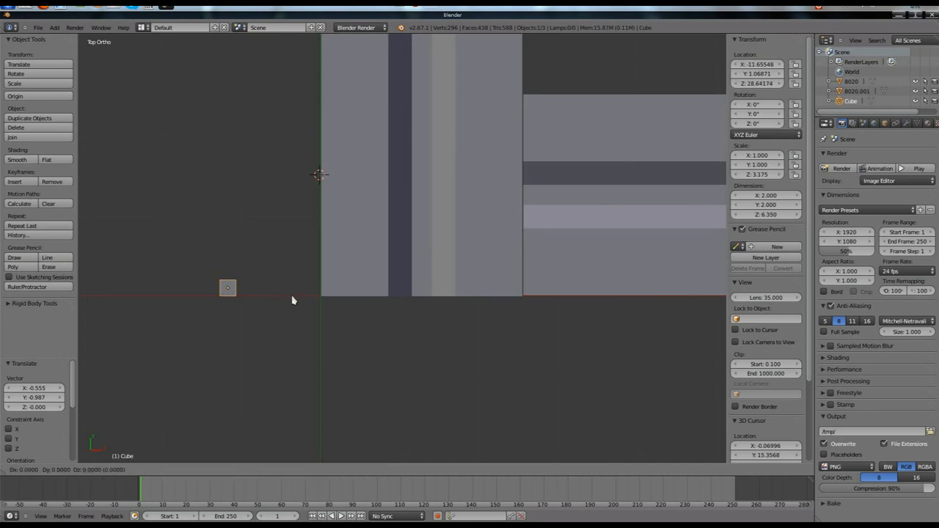
drag(228, 286, 330, 286)
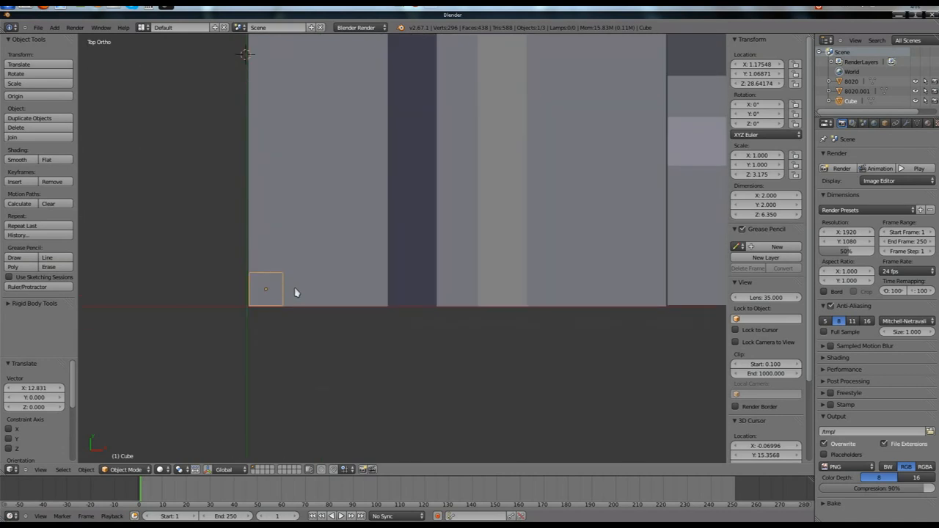
In wireframe Edit Mode, move the cube's corner vertices onto the extrusions' outer corner.
key(Tab)
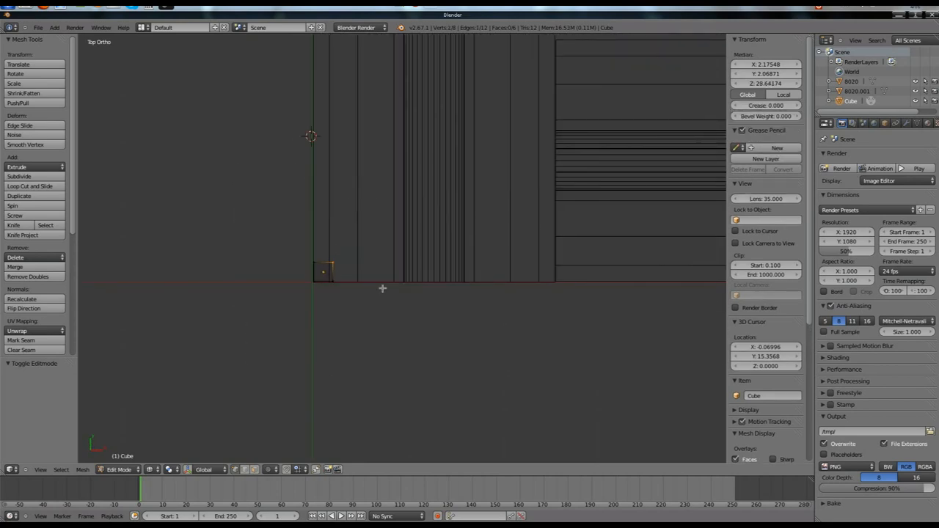
mouse_move(370, 280)
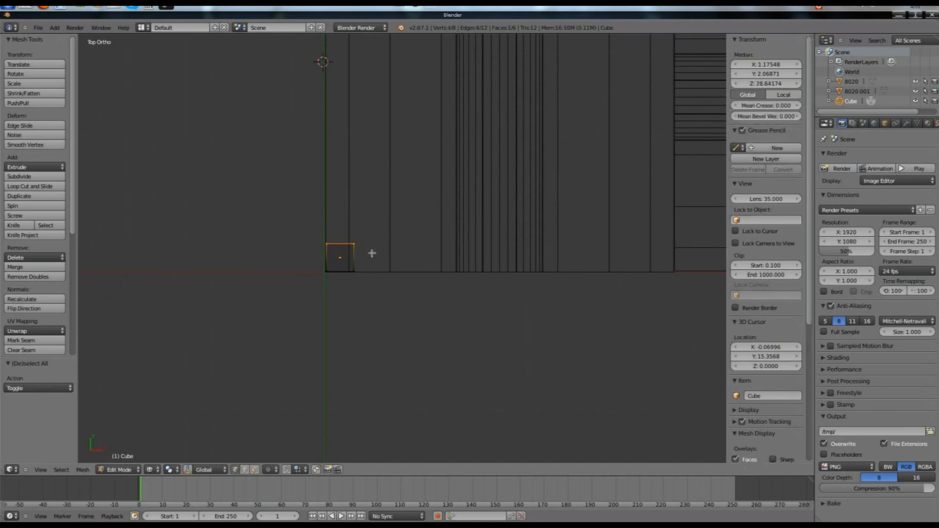
mouse_move(373, 263)
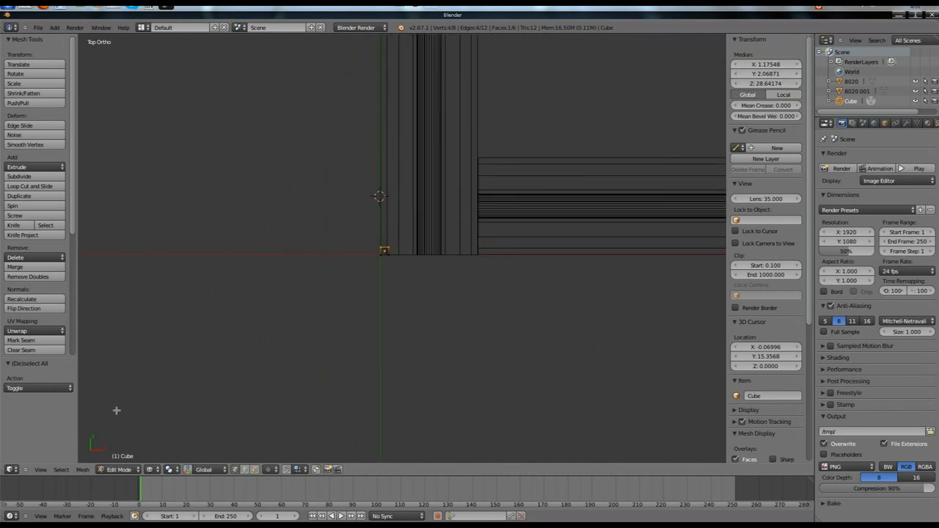
Move the plate's edge to the vertical extrusion's outer side, making a square plate over the corner.
click(766, 74)
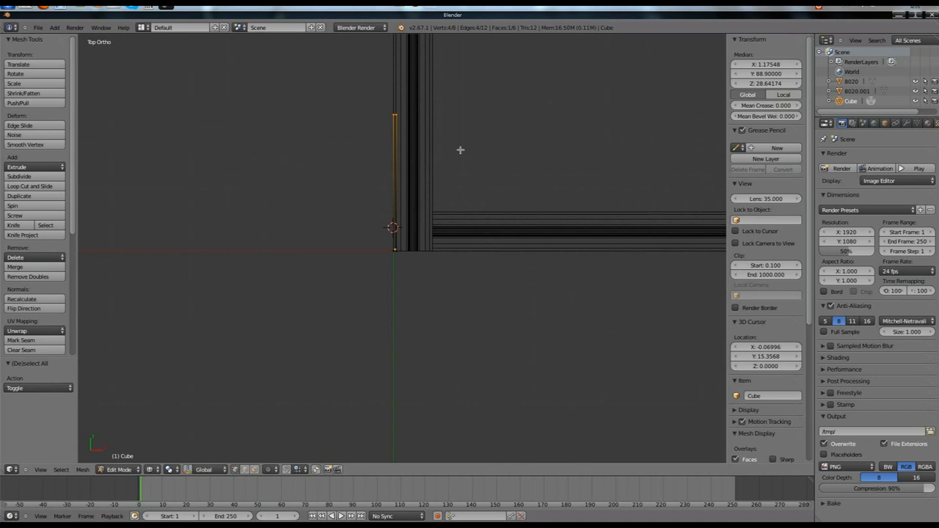
mouse_move(425, 135)
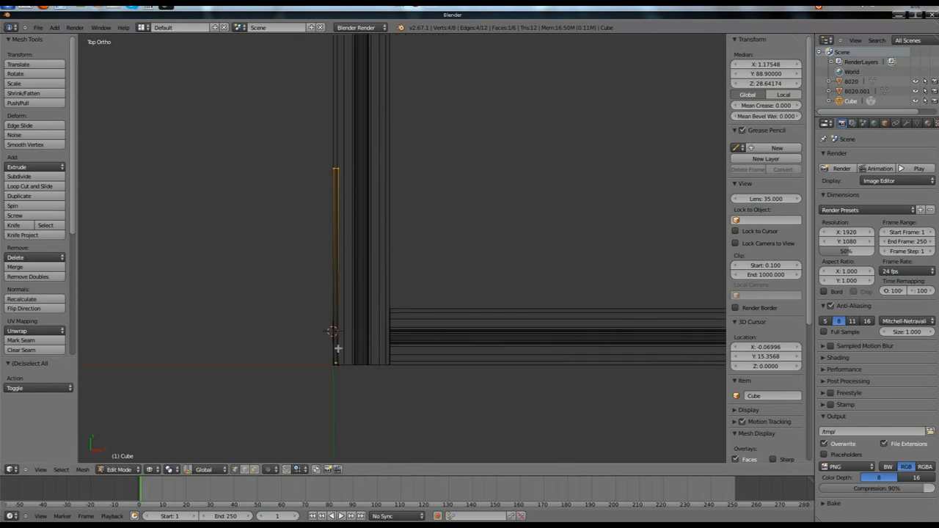
mouse_move(372, 167)
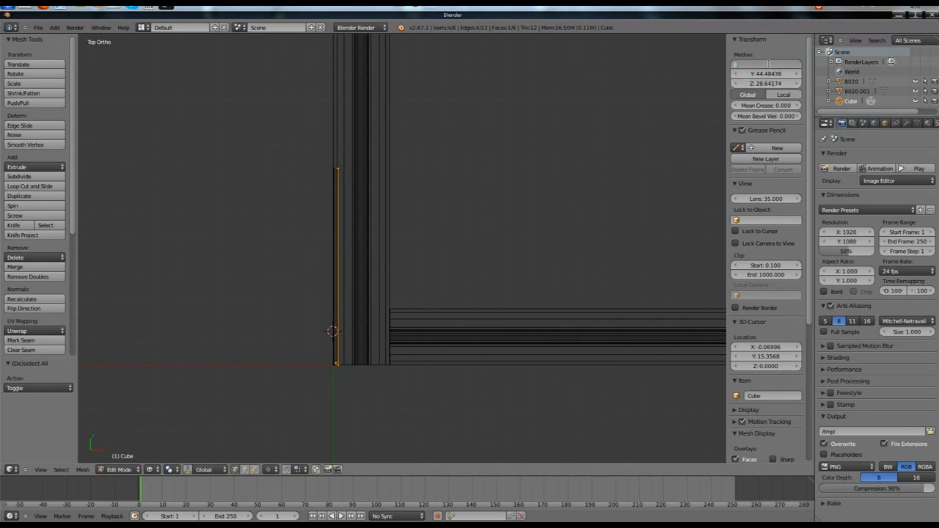
click(766, 64)
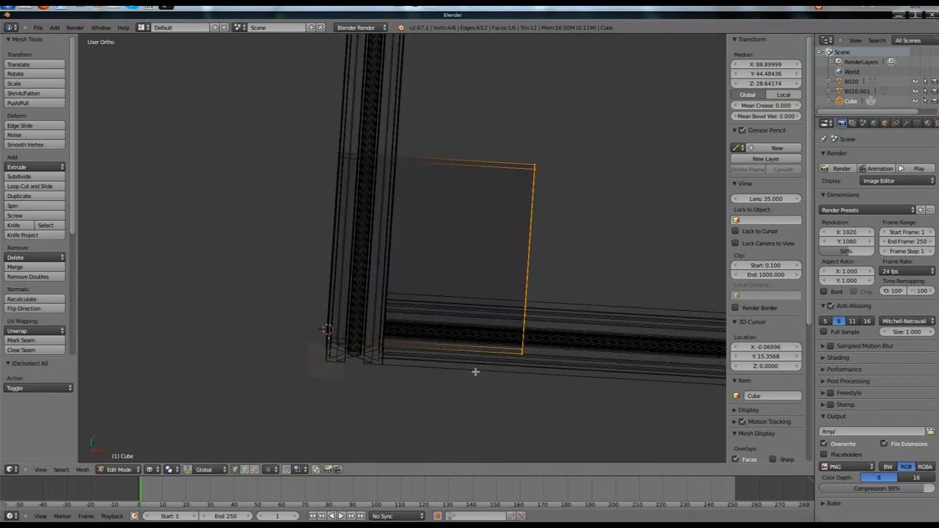
key(KP_7)
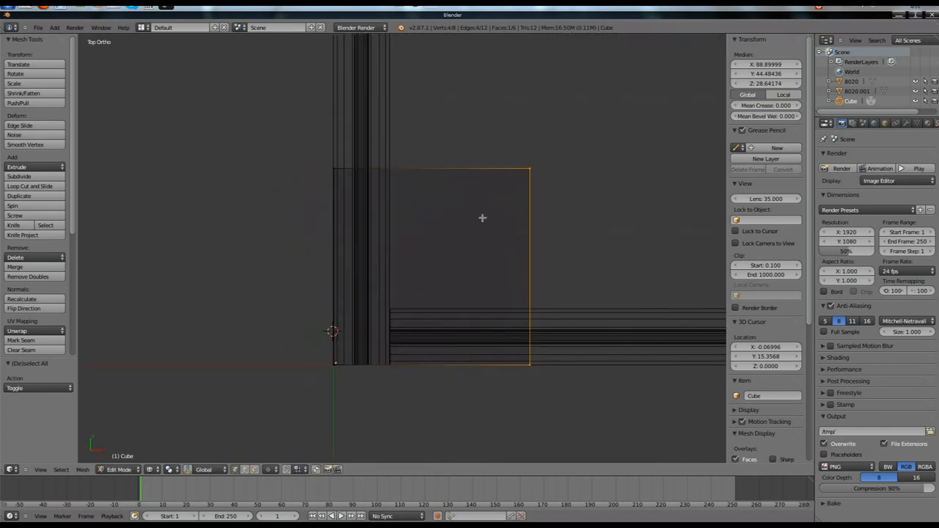
mouse_move(361, 176)
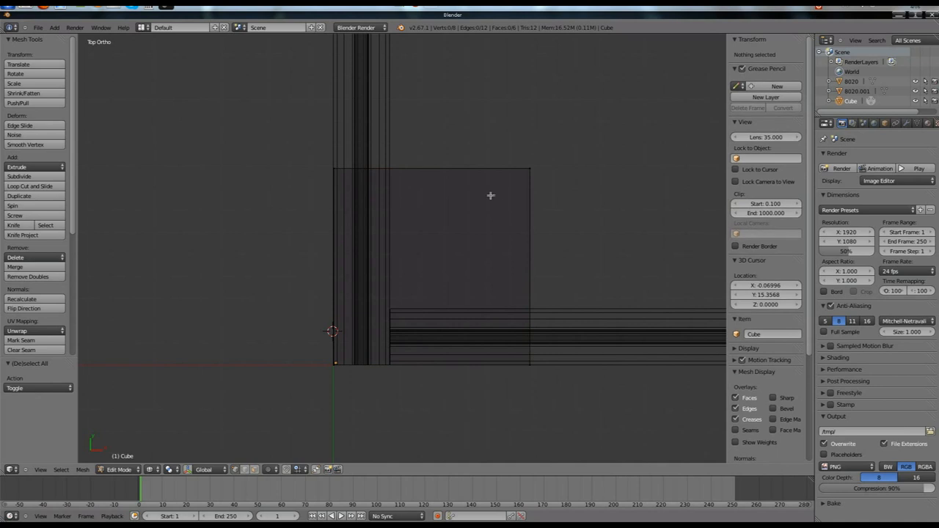
mouse_move(375, 173)
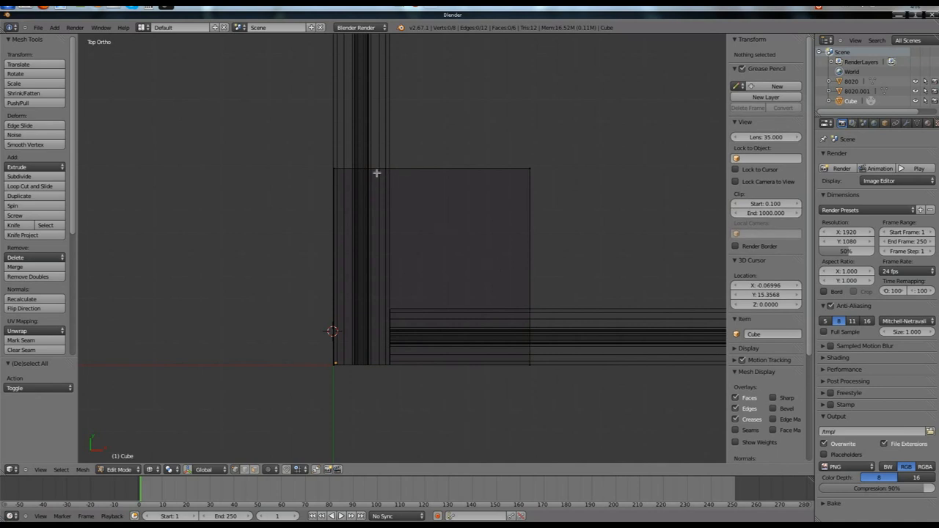
mouse_move(476, 252)
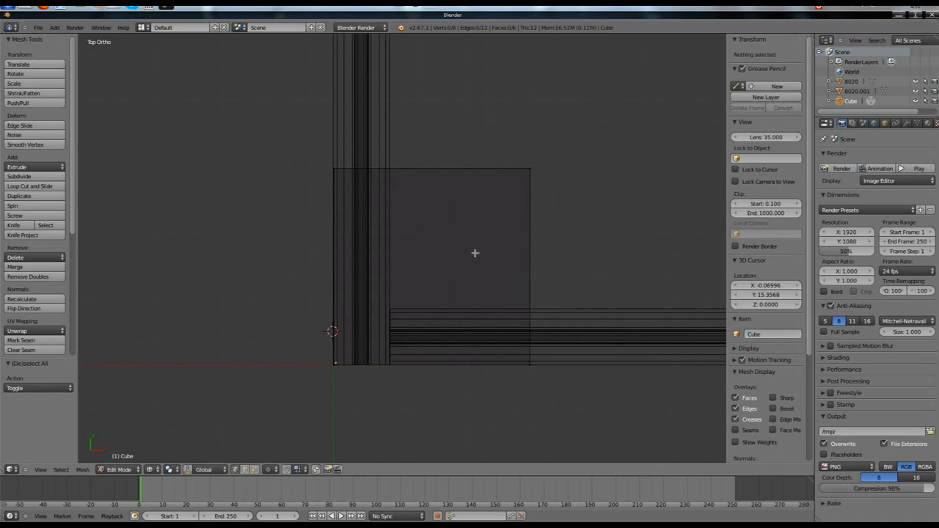
mouse_move(390, 175)
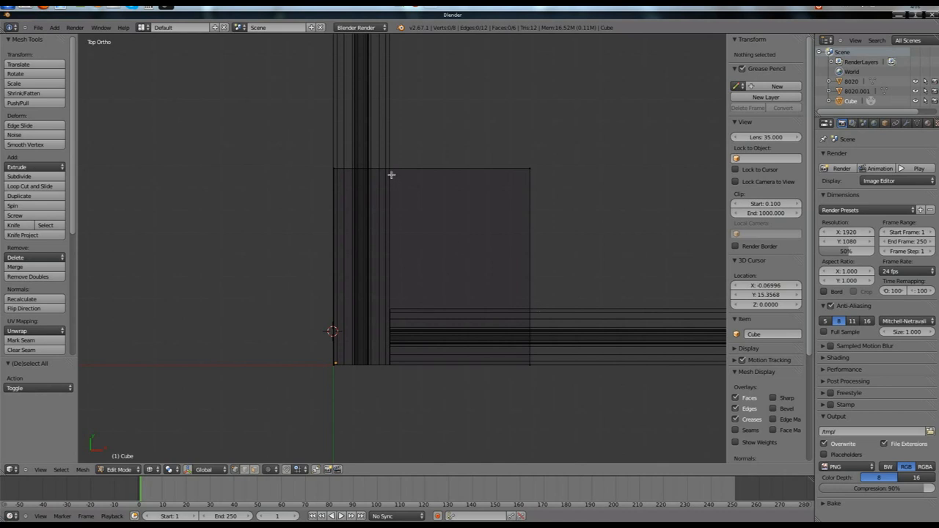
mouse_move(396, 179)
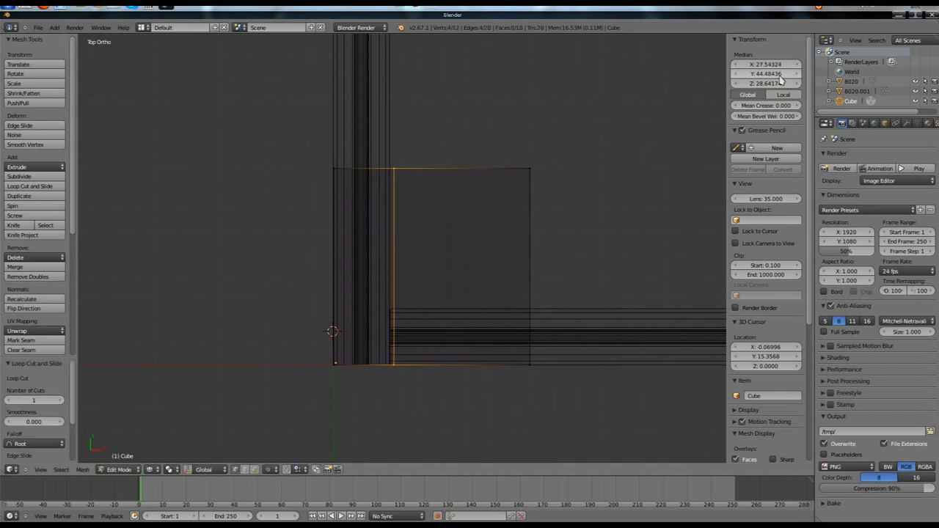
Add a vertical loop cut with Median X on the extrusion's inner edge, then a matching horizontal cut.
click(766, 65)
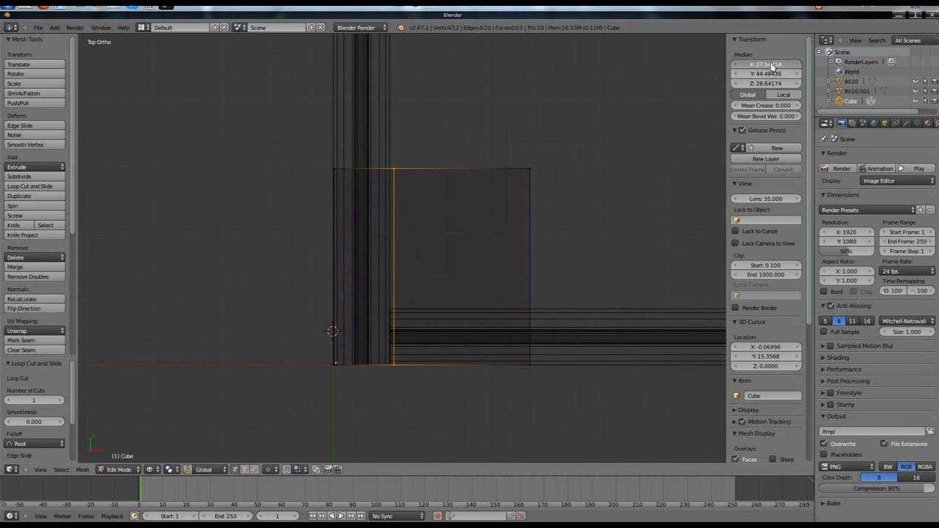
click(766, 64)
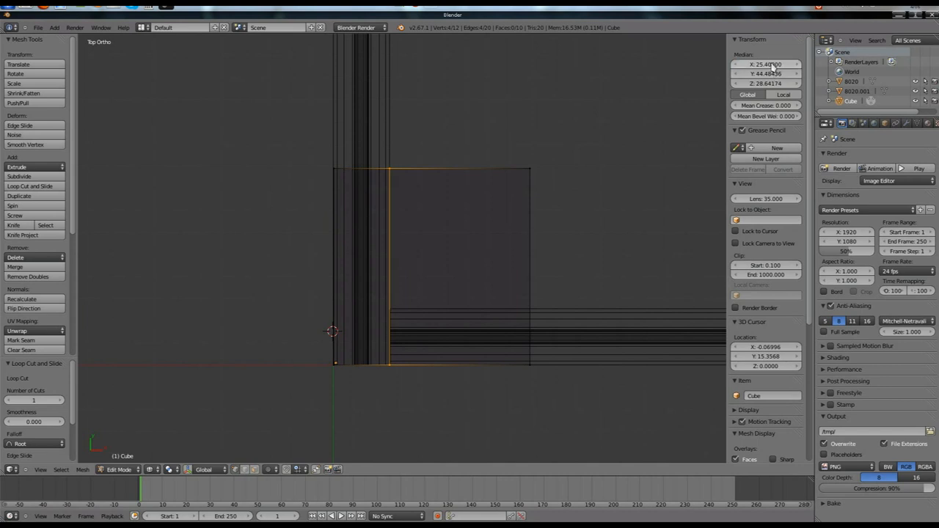
mouse_move(508, 282)
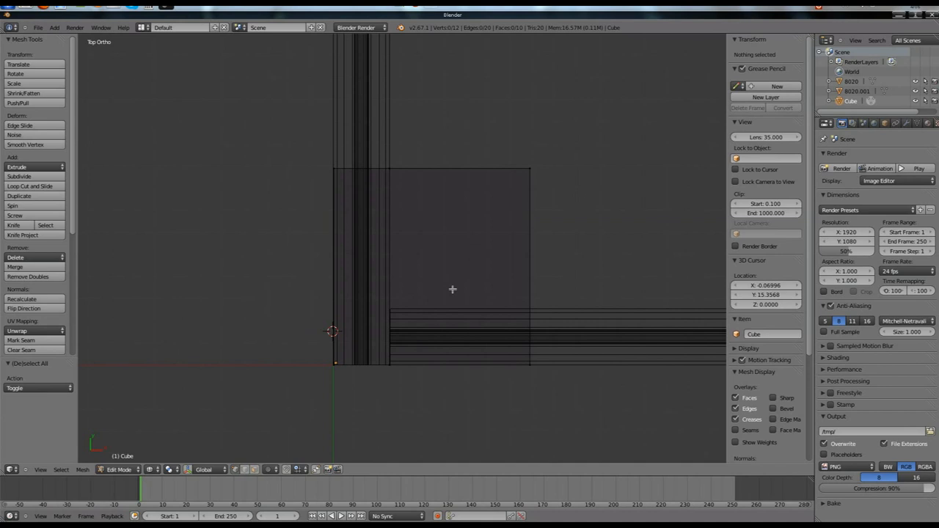
mouse_move(505, 261)
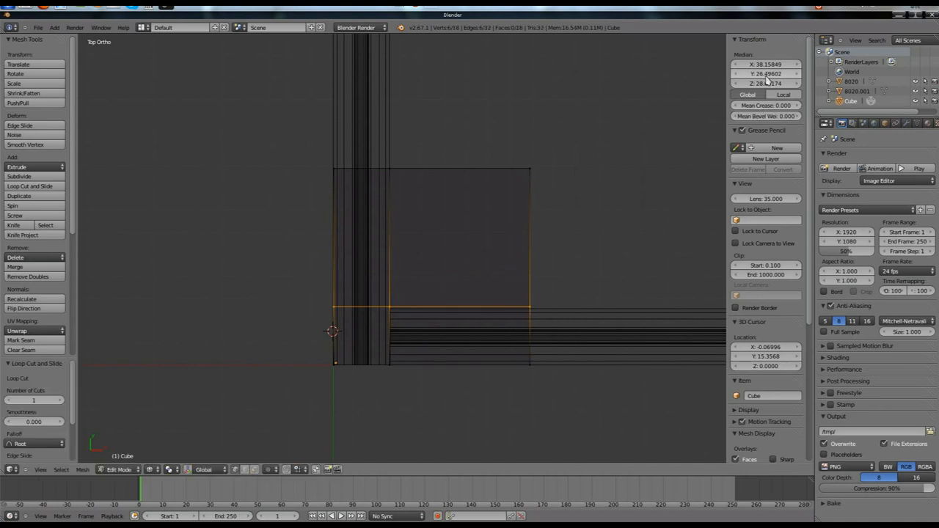
click(766, 74)
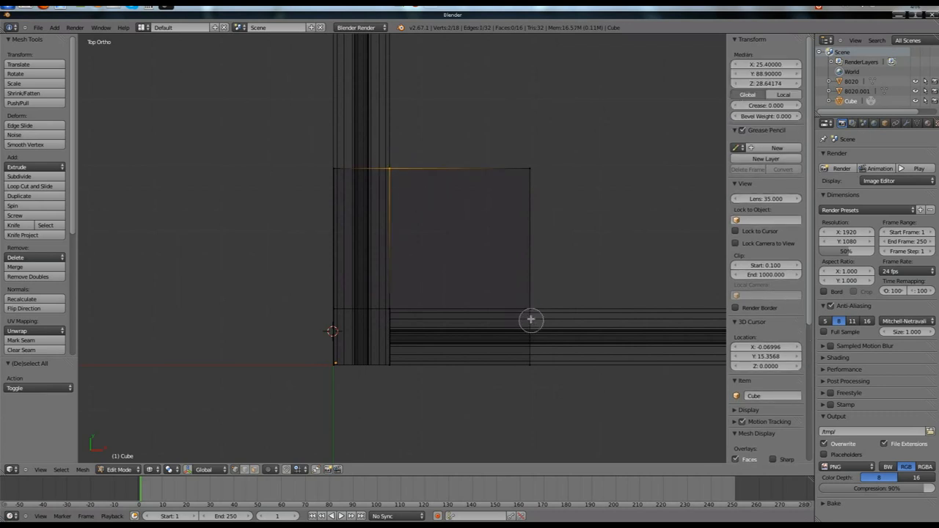
mouse_move(529, 308)
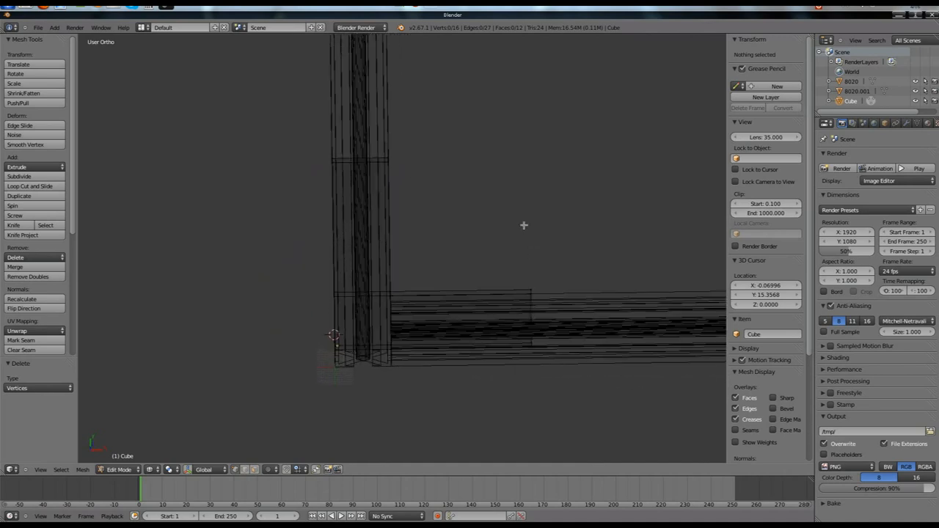
Delete the outer corner vertex to leave an L-shaped plate, shown in solid shading.
key(KP_7)
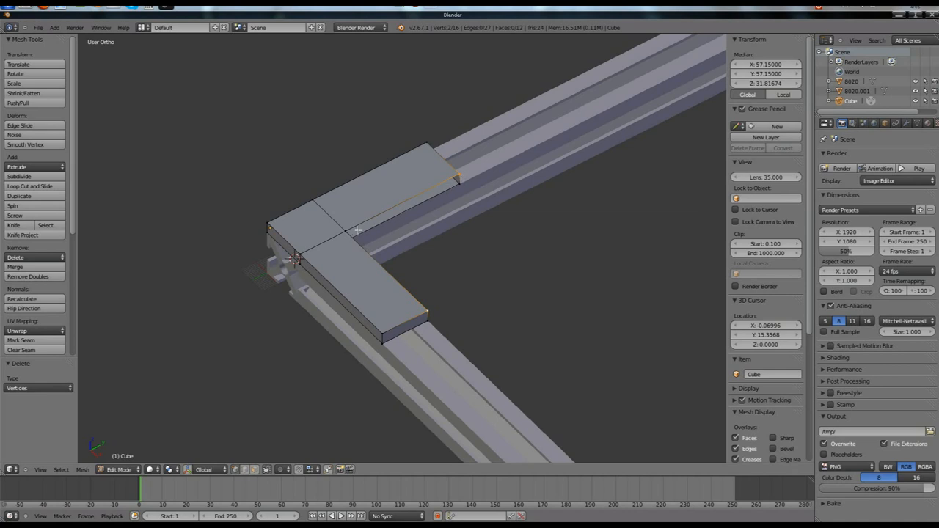
Bridge the plate's inner corner edges with a diagonal face and return to Object Mode.
key(f)
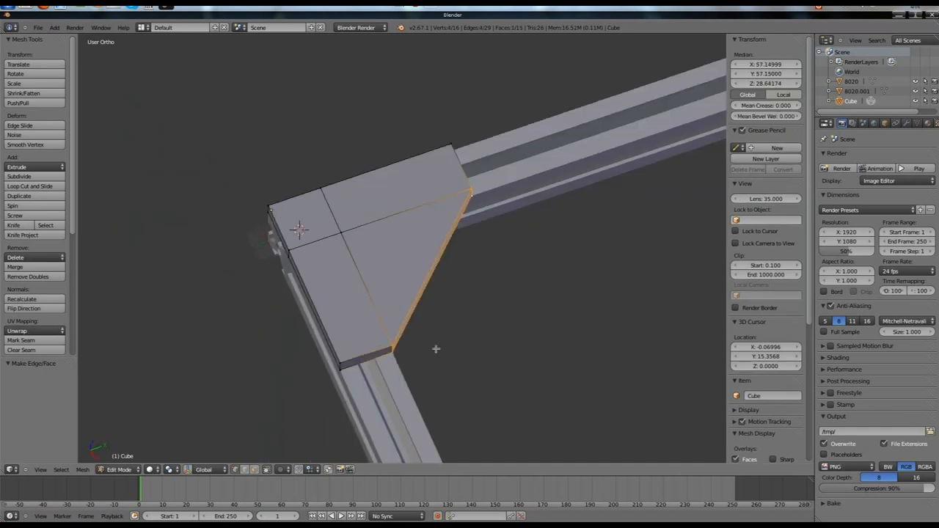
key(Tab)
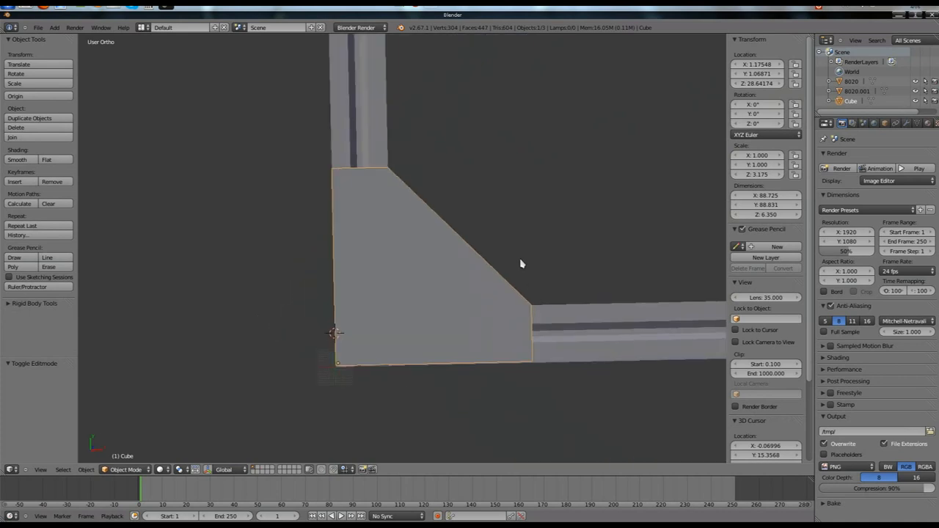
mouse_move(526, 264)
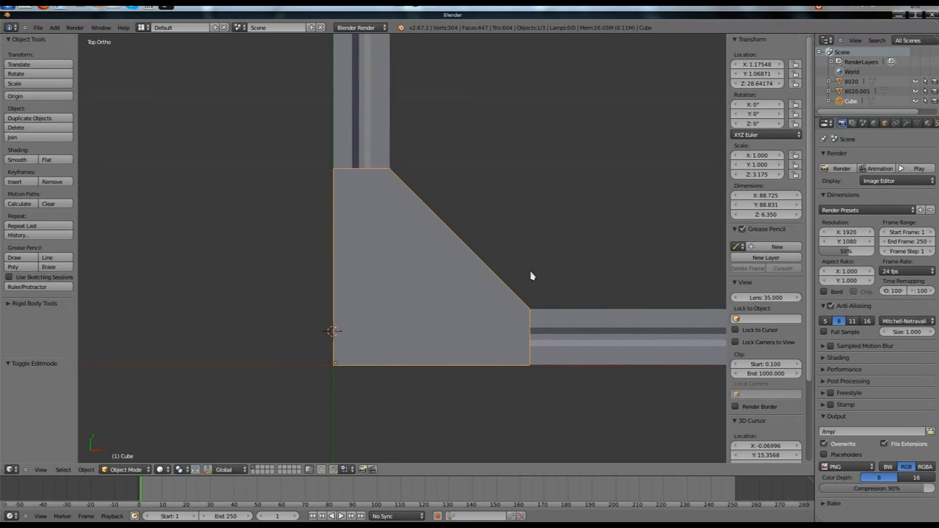
drag(531, 276, 516, 242)
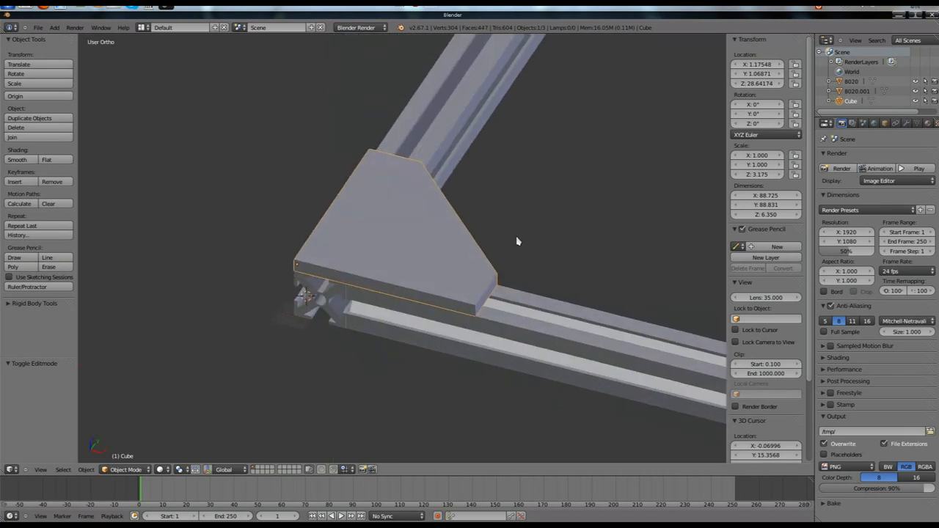
mouse_move(491, 184)
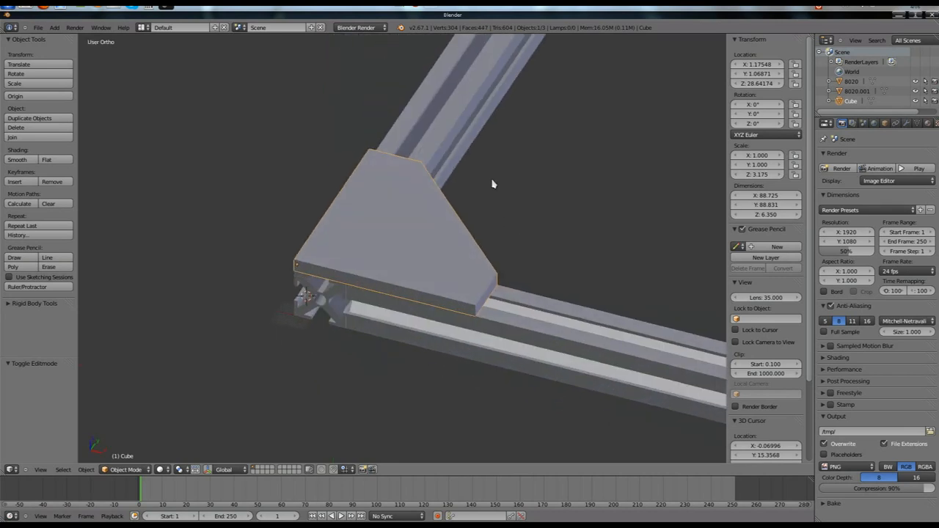
mouse_move(496, 193)
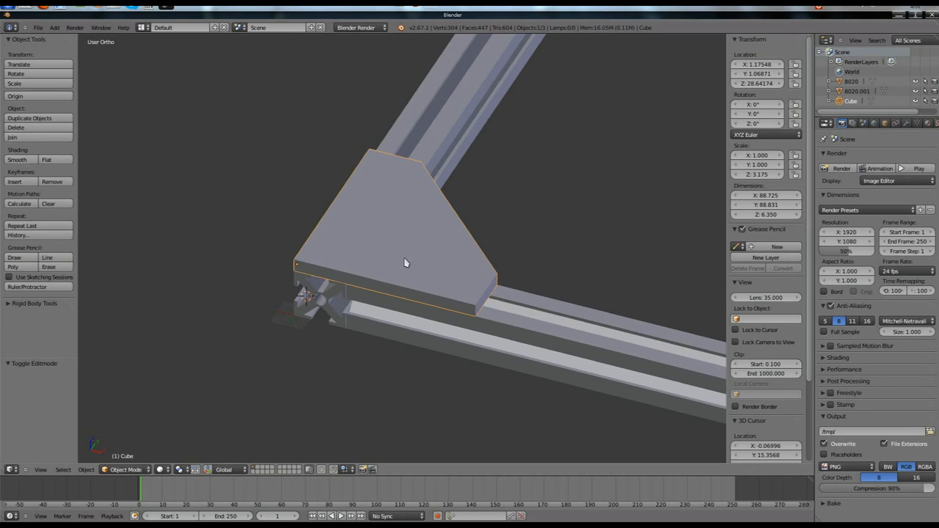
mouse_move(497, 292)
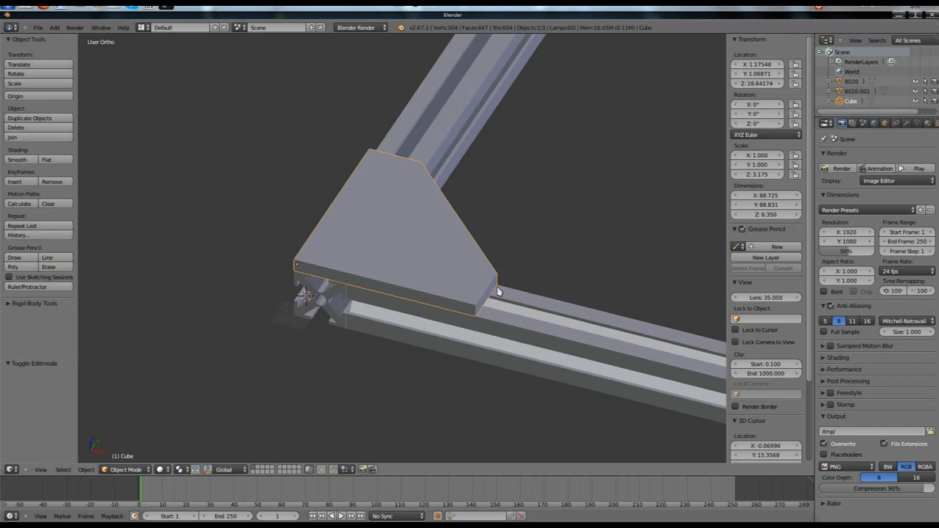
key(KP_7)
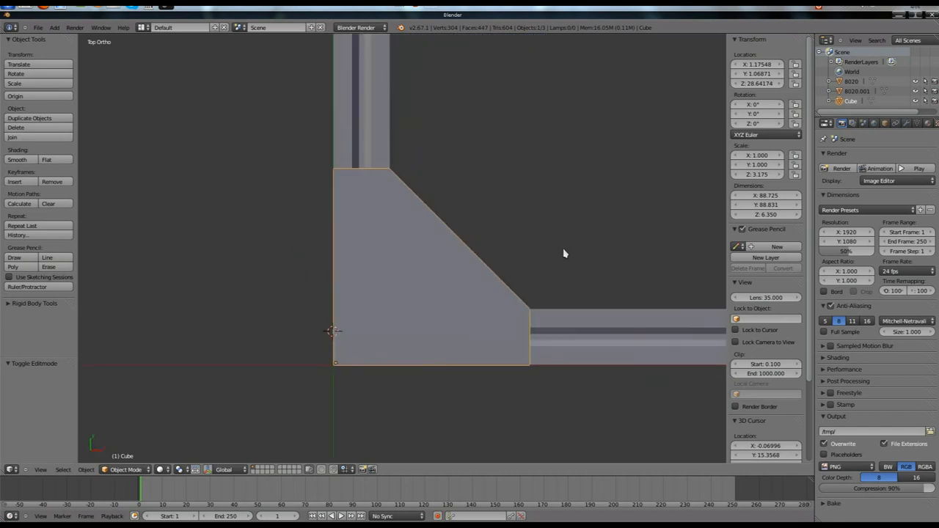
mouse_move(405, 341)
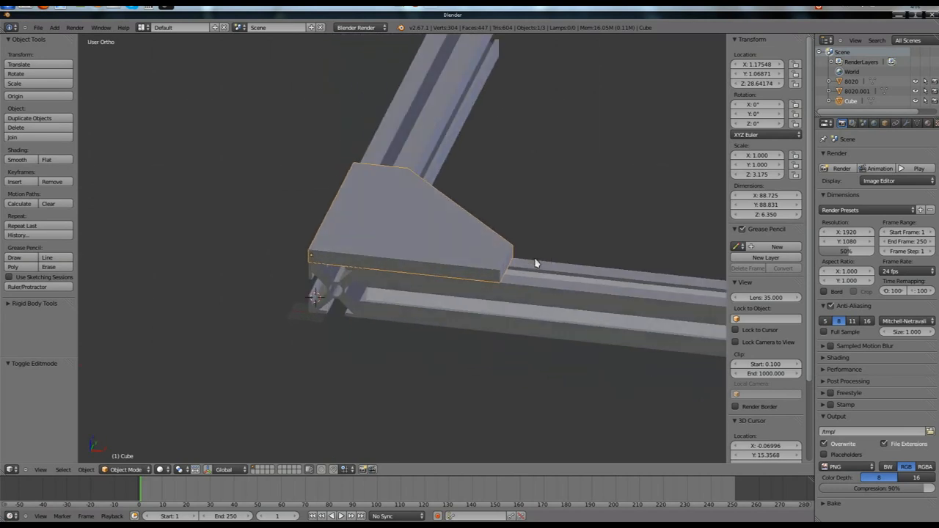
mouse_move(454, 251)
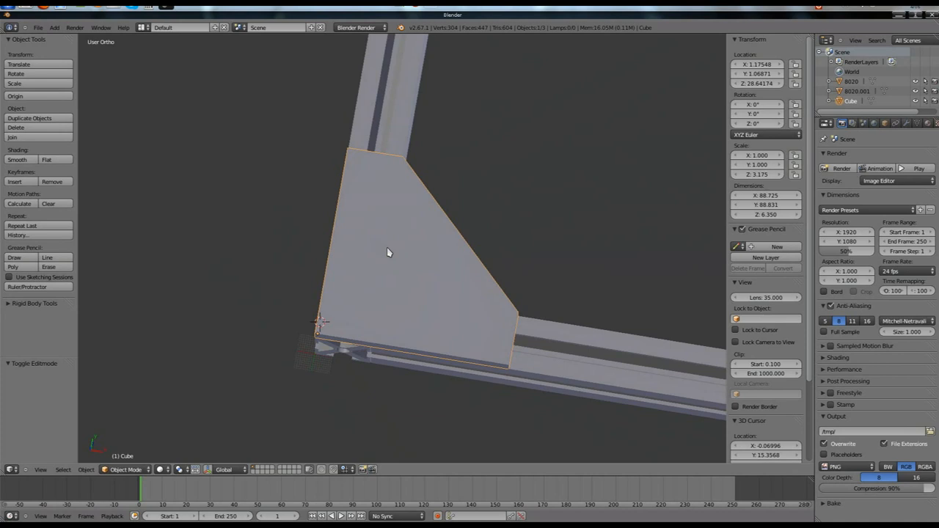
key(7)
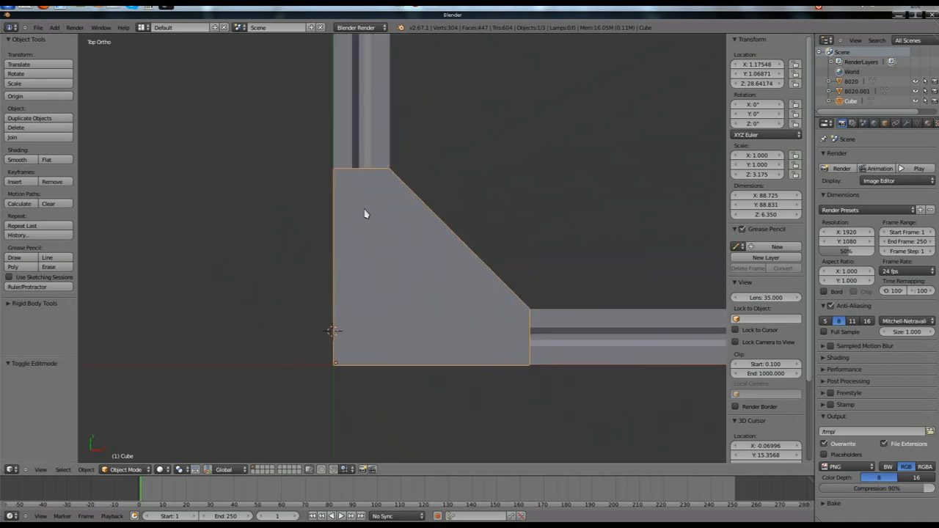
mouse_move(359, 211)
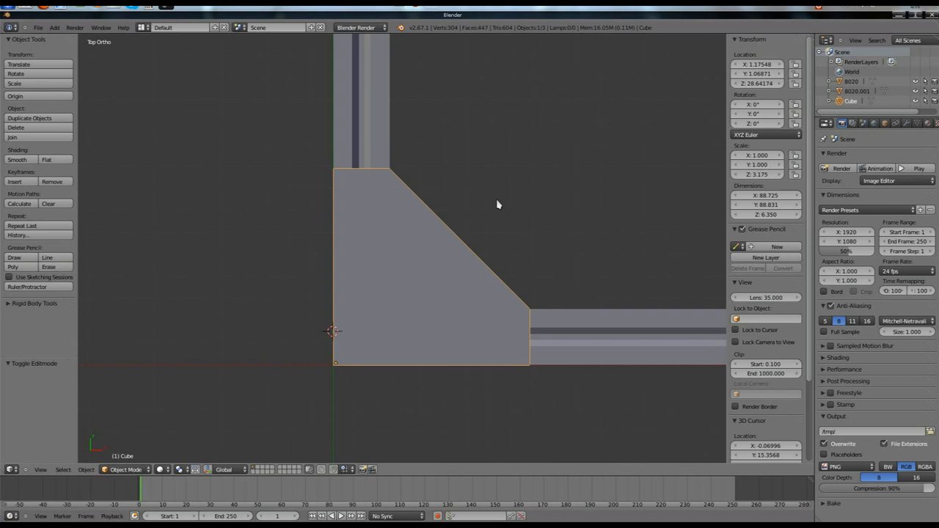
mouse_move(533, 214)
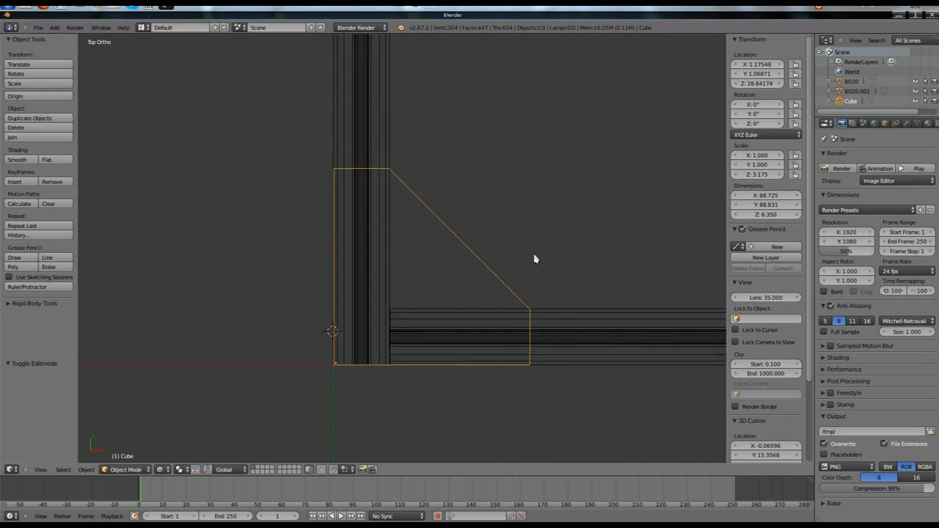
mouse_move(543, 300)
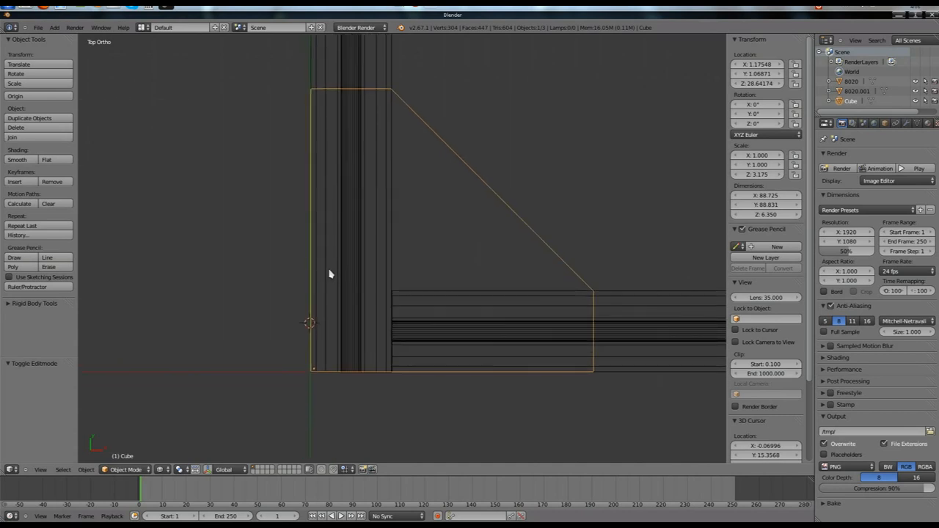
Select the vertical 8020 extrusion near the plate corner and bring up snapping.
click(349, 332)
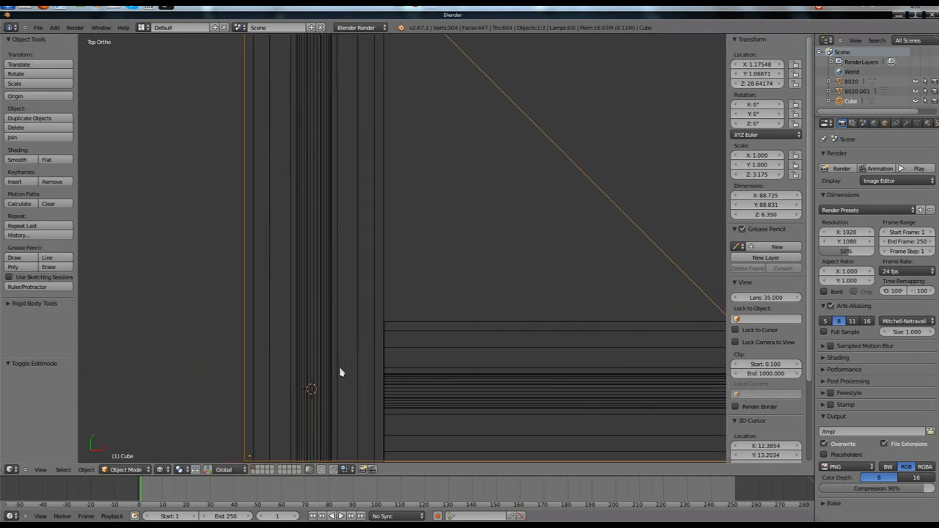
drag(340, 372, 358, 226)
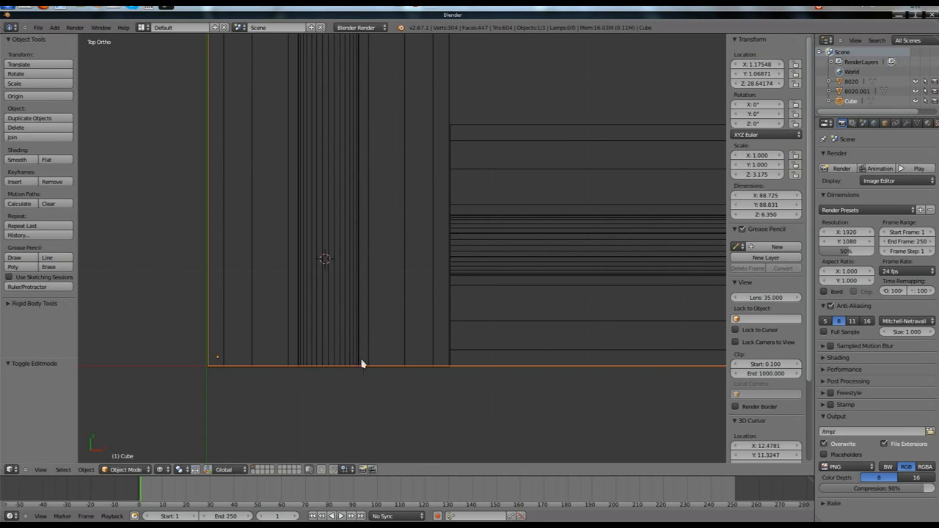
key(Tab)
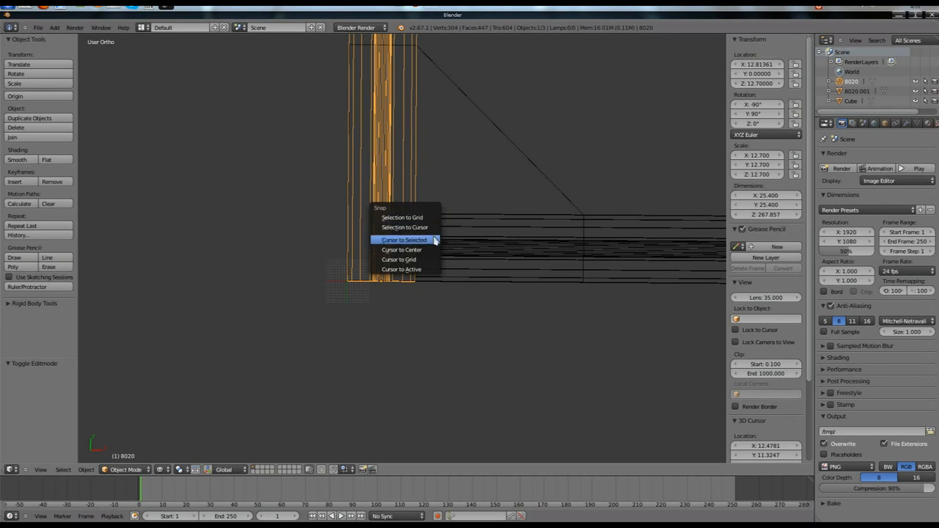
Snap the 3D cursor to the extrusion's centre, then set its Location Y to 12.8136 to match X.
click(403, 240)
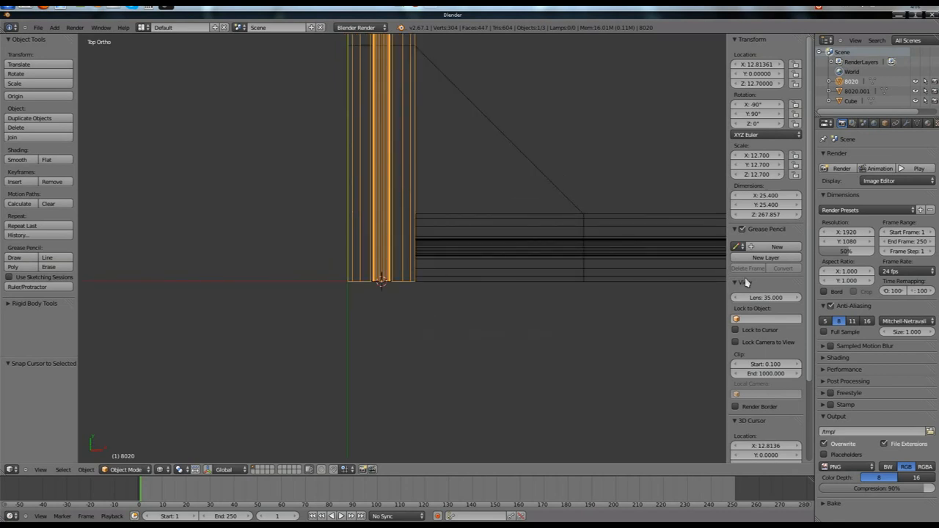
scroll(down, 3)
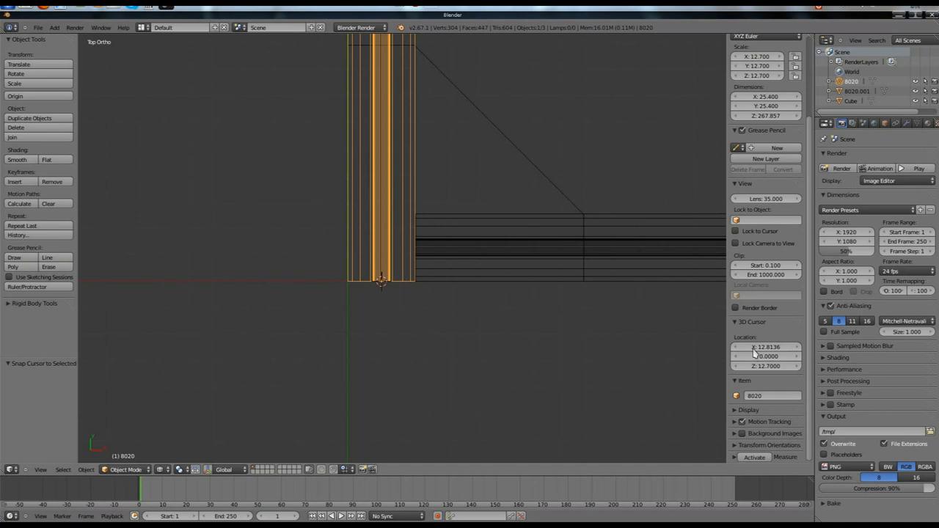
mouse_move(766, 356)
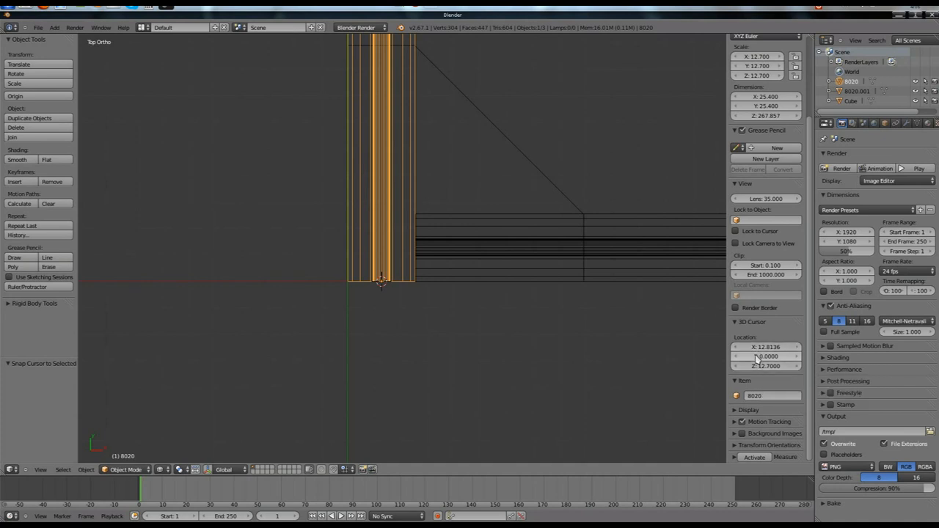
click(766, 357)
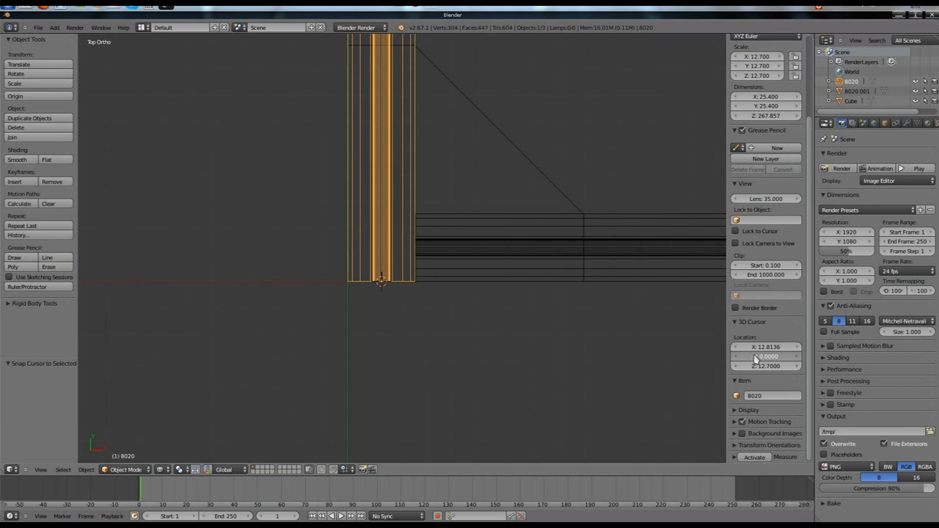
click(381, 245)
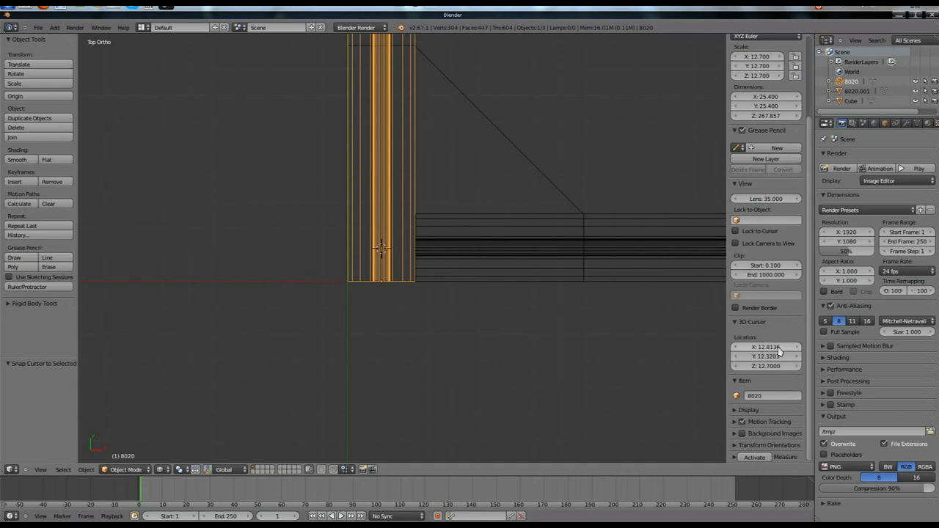
click(766, 346)
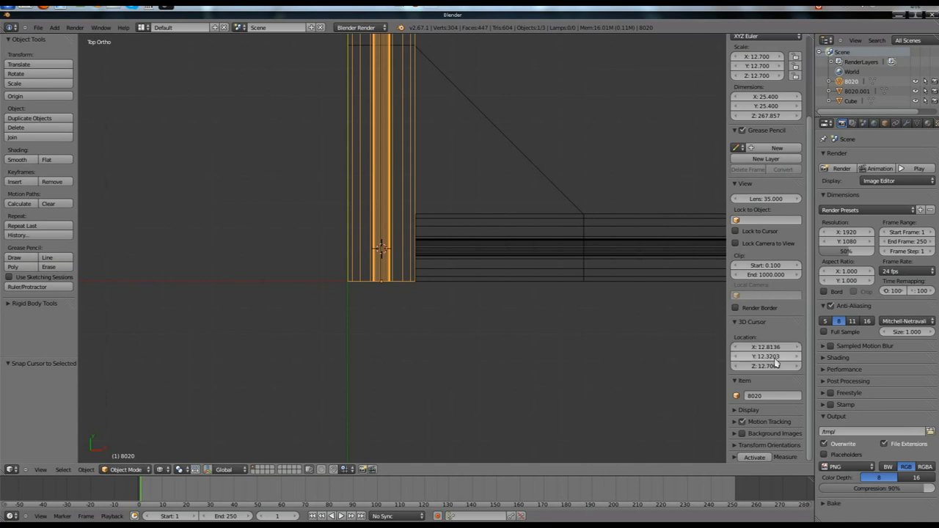
click(765, 356)
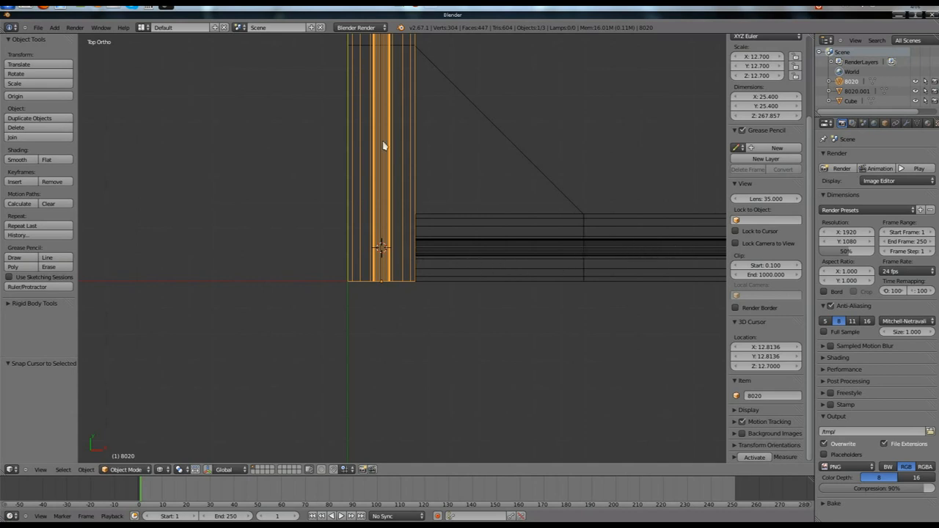
mouse_move(520, 204)
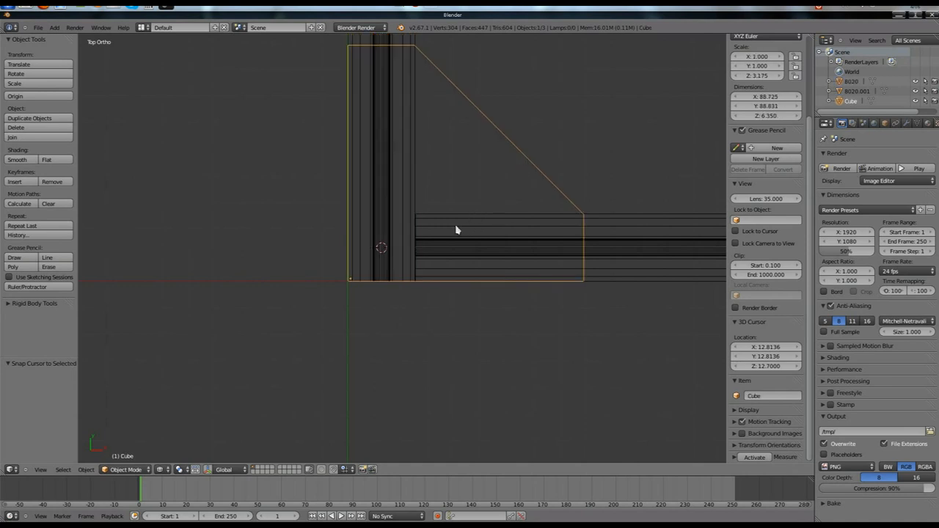
mouse_move(396, 250)
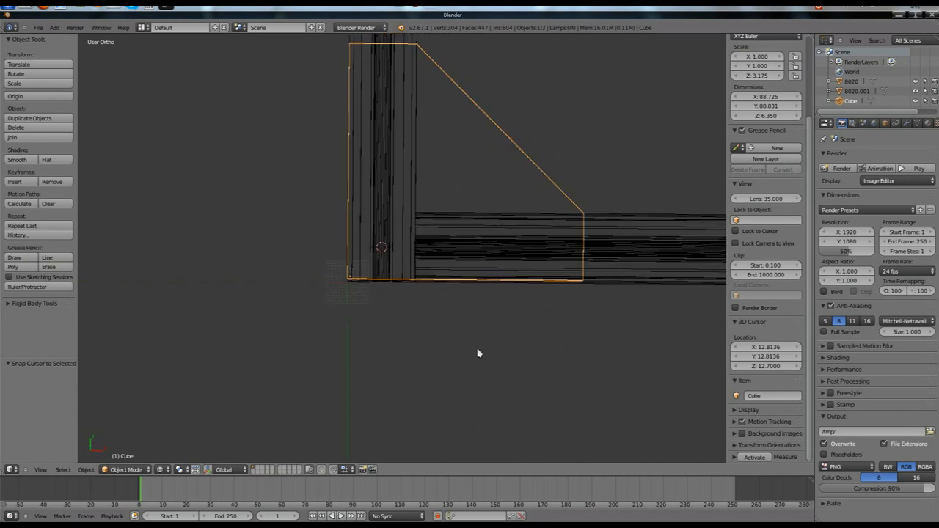
From Top view, add a Cylinder mesh at the 3D cursor.
key(KP_7)
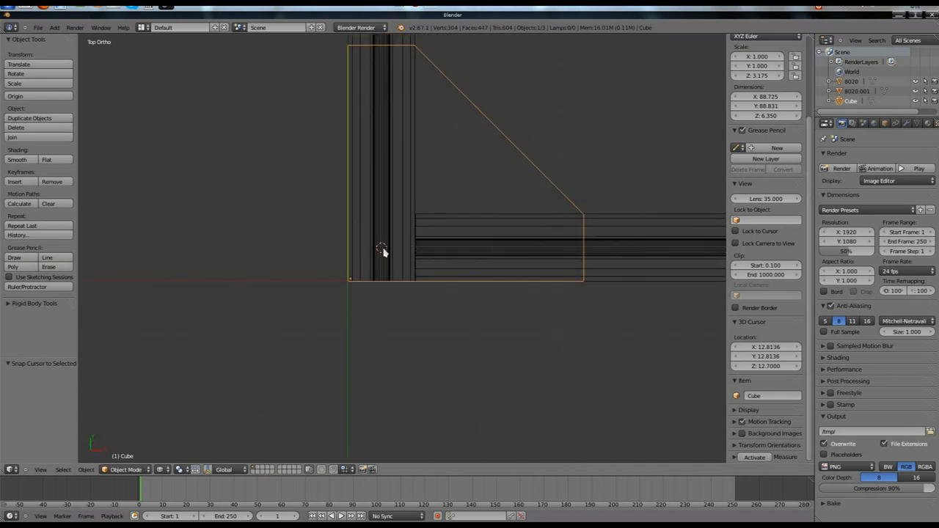
click(53, 26)
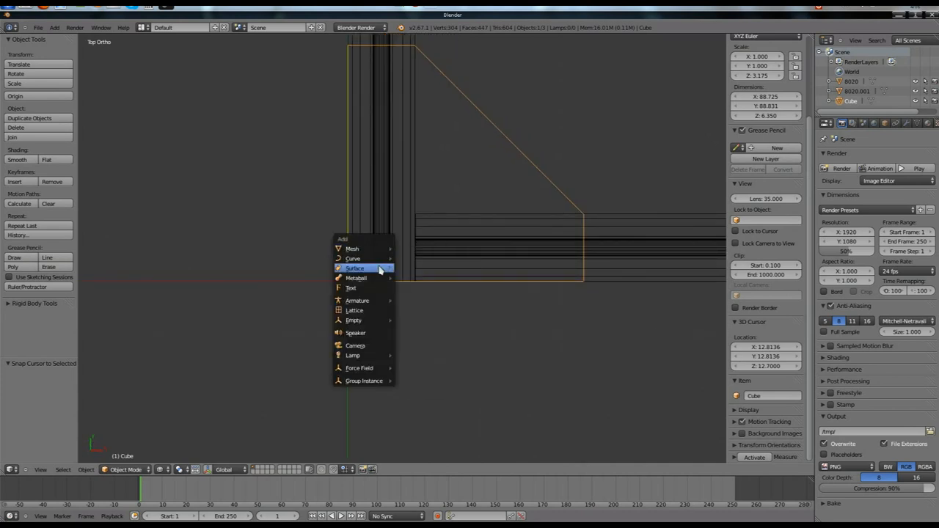
mouse_move(352, 250)
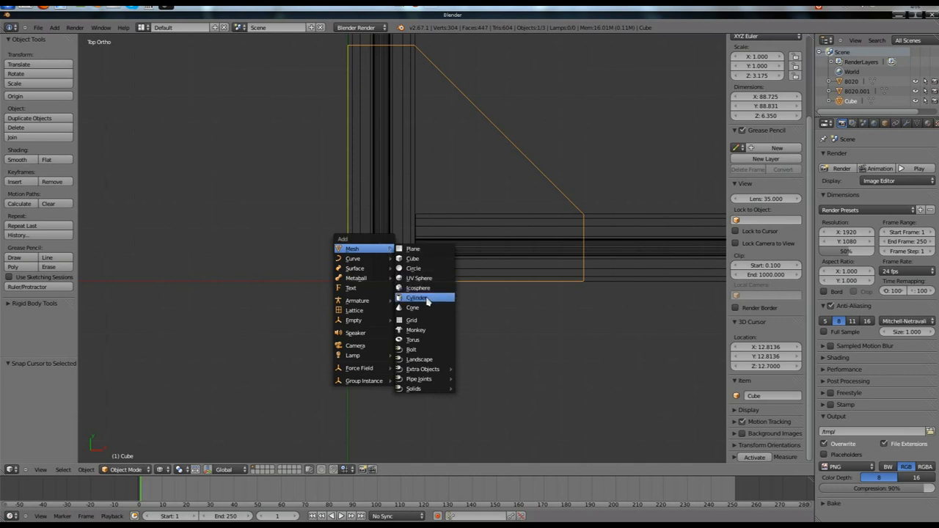
click(417, 298)
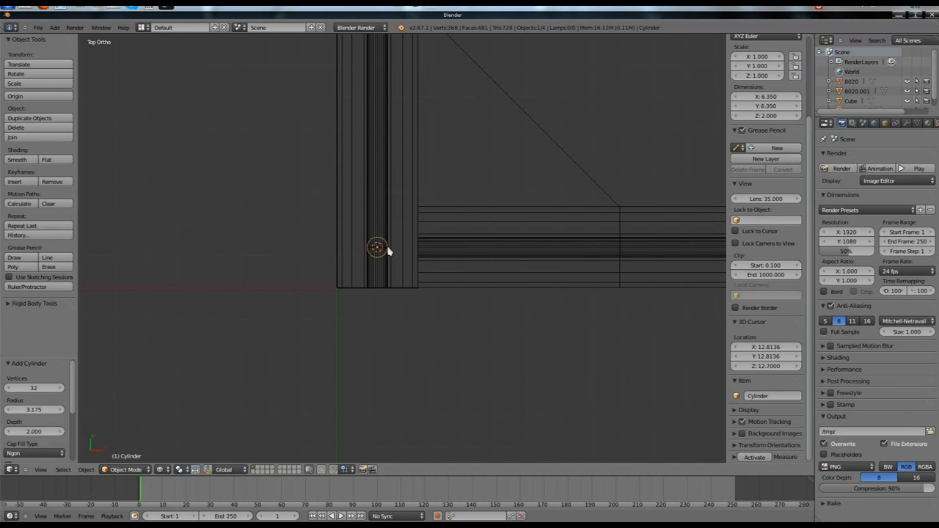
mouse_move(376, 249)
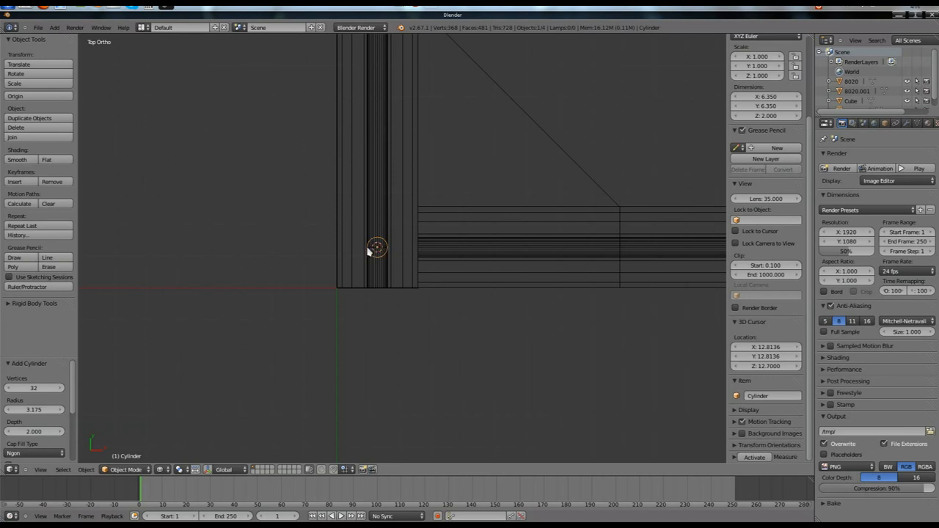
mouse_move(390, 255)
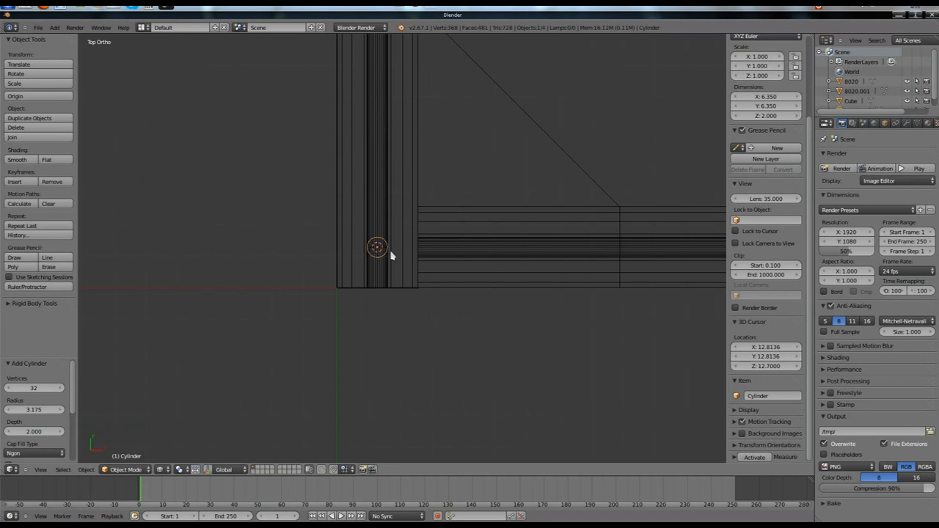
mouse_move(387, 252)
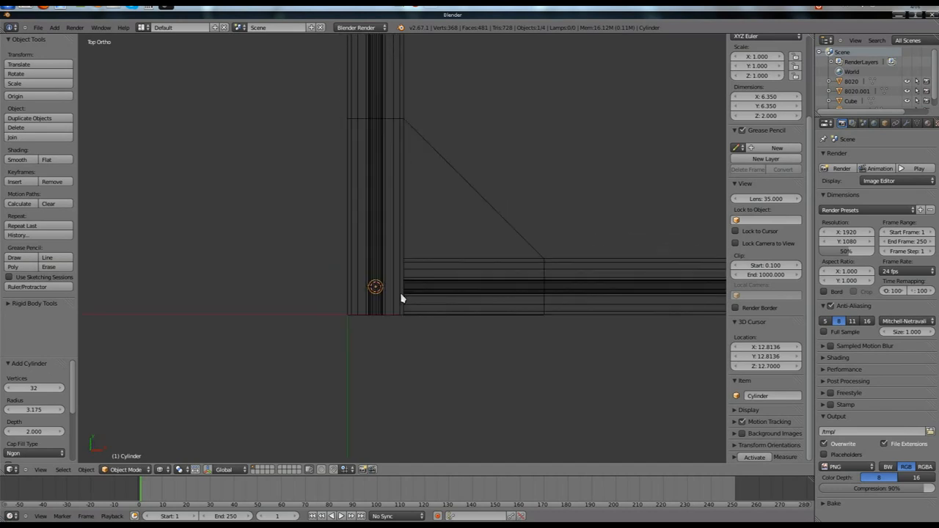
mouse_move(410, 368)
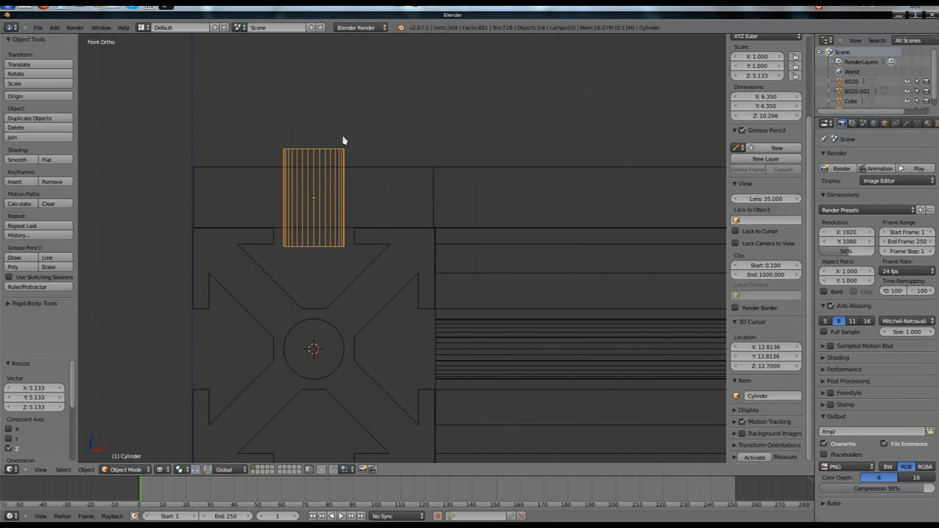
Size the cylinder to radius 3.175, depth 2 and stretch it along Z as a hole cutter.
drag(345, 140, 457, 252)
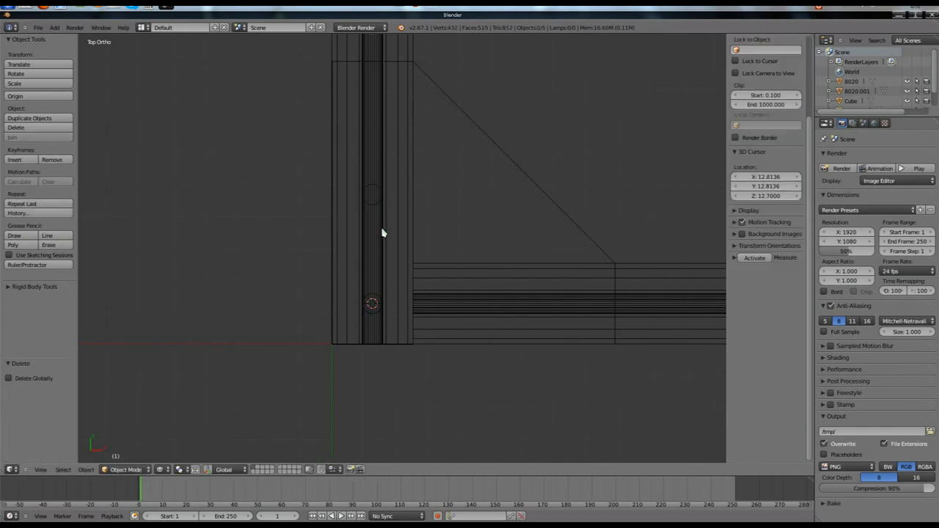
Duplicate the hole cylinder upward along the vertical extrusion and enter the plate's Edit Mode.
click(372, 194)
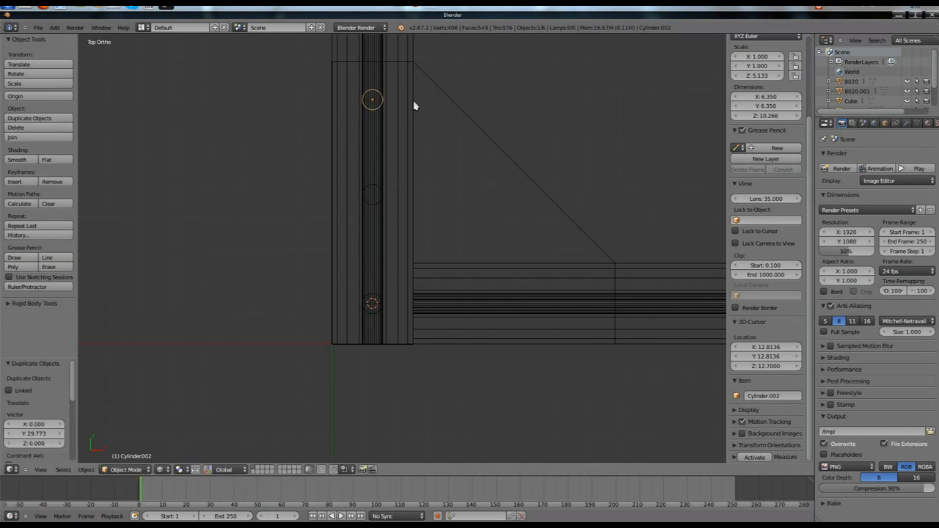
mouse_move(414, 73)
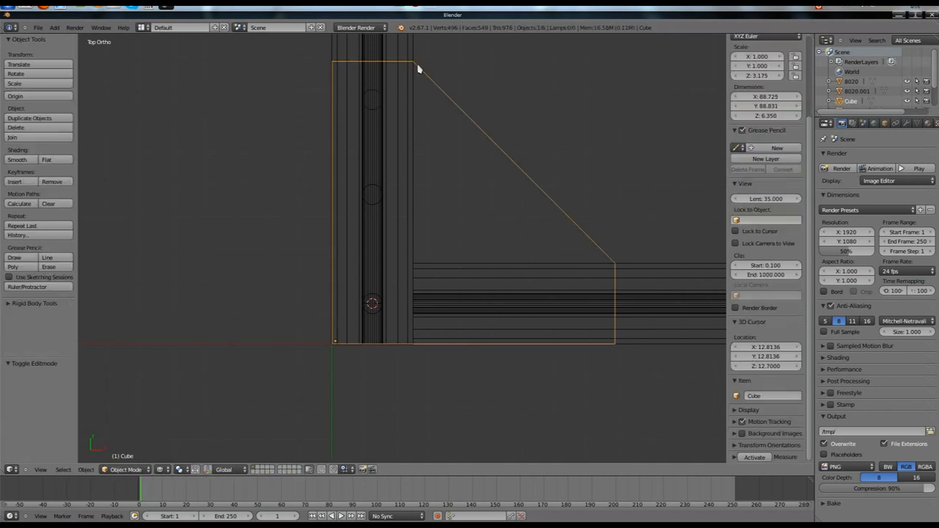
key(Tab)
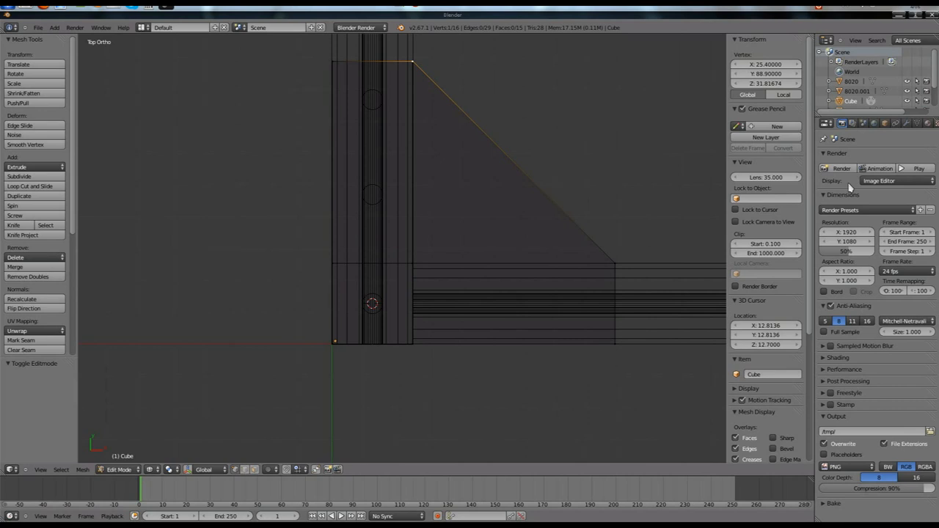
mouse_move(593, 176)
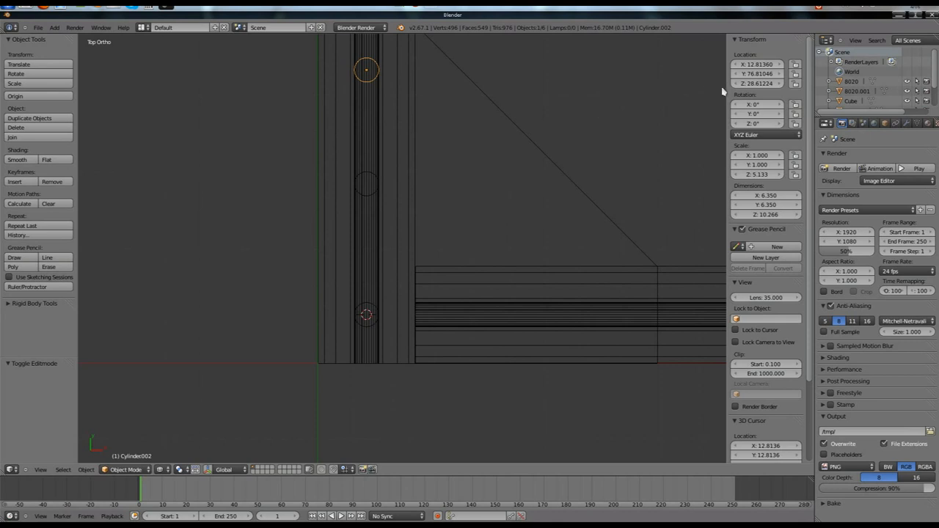
Set Cylinder.002's Location Y so the top hole sits near the plate's upper end.
click(763, 73)
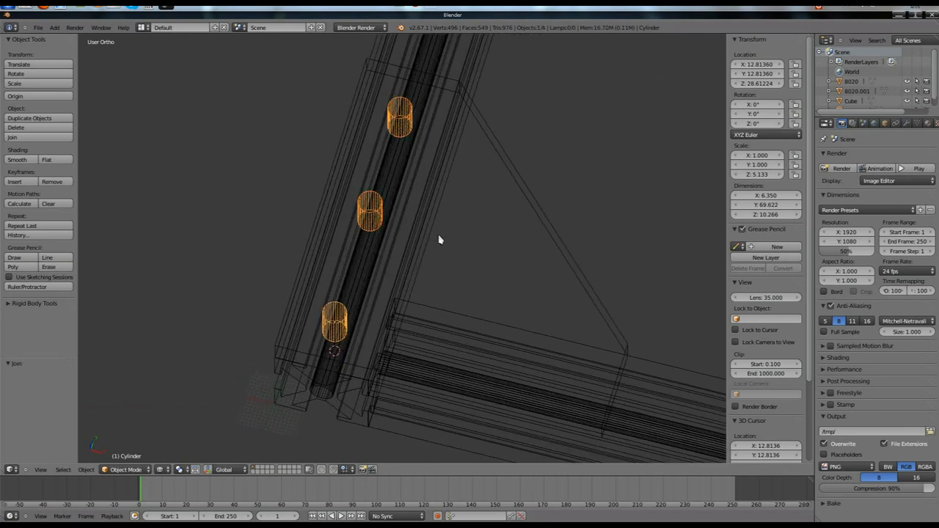
mouse_move(443, 238)
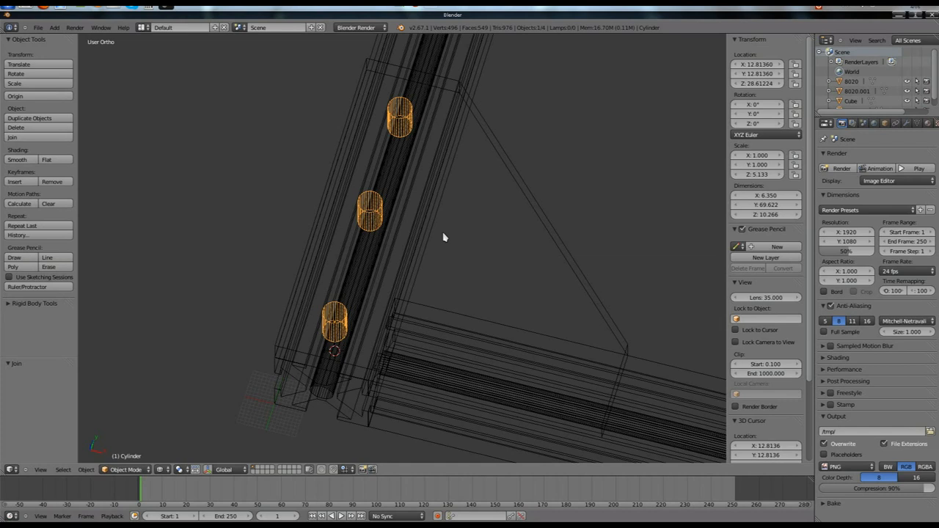
Duplicate the hole cylinders rotated 90° in Z and place them along the horizontal extrusion.
key(KP_7)
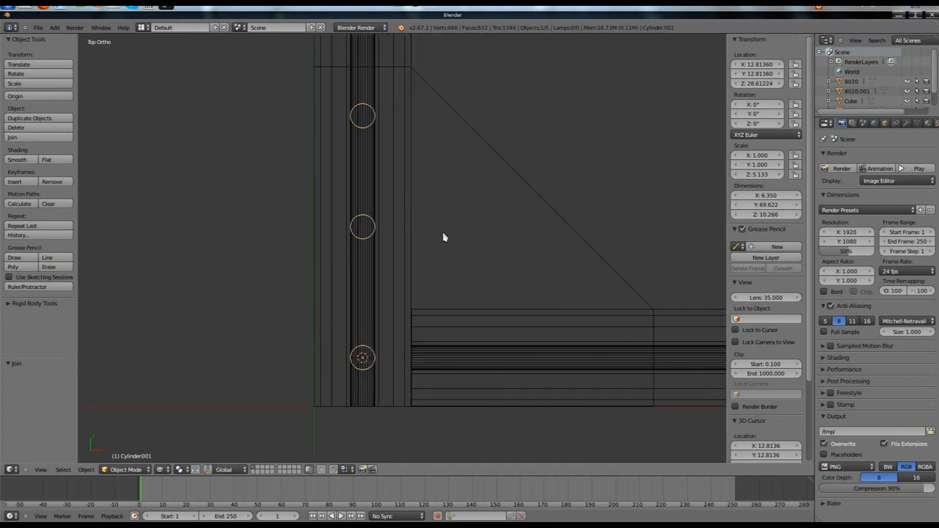
click(29, 117)
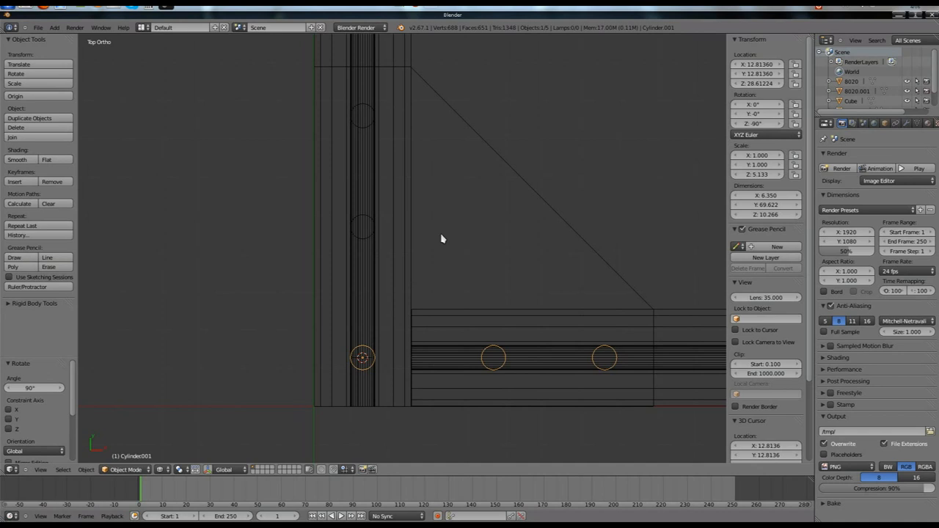
mouse_move(537, 364)
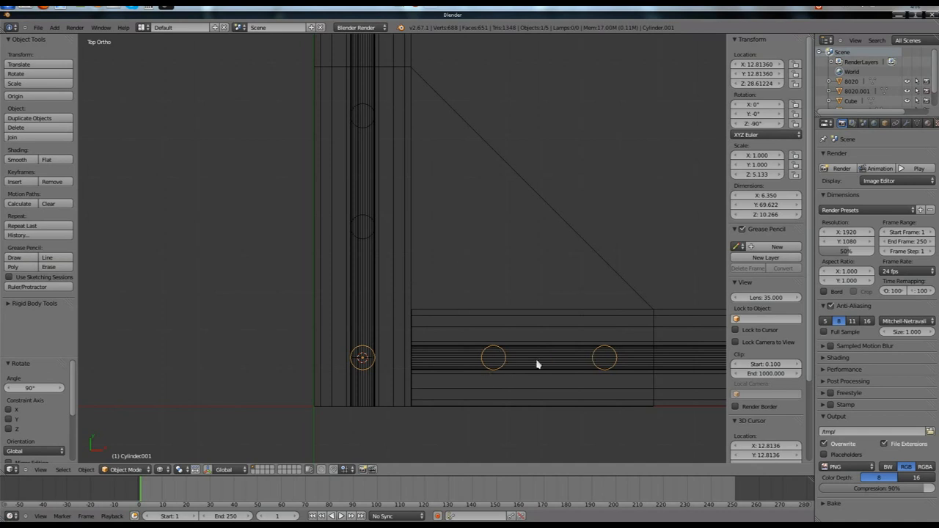
mouse_move(467, 349)
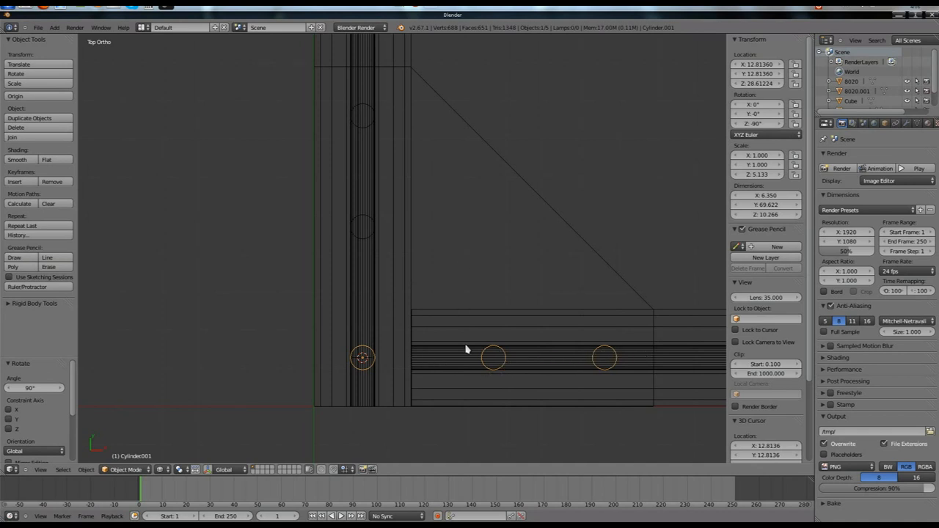
mouse_move(390, 311)
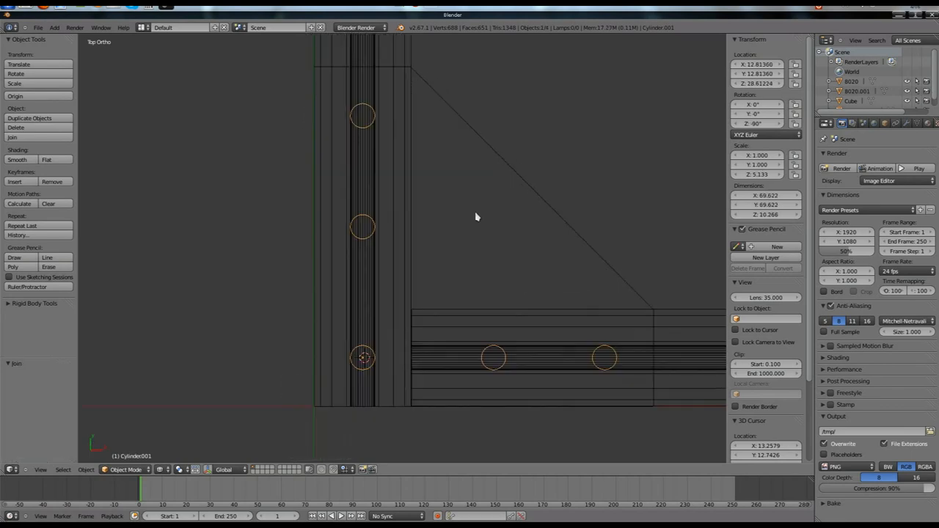
Remove Doubles on the joined five-cylinder mesh to merge overlapping vertices.
key(Tab)
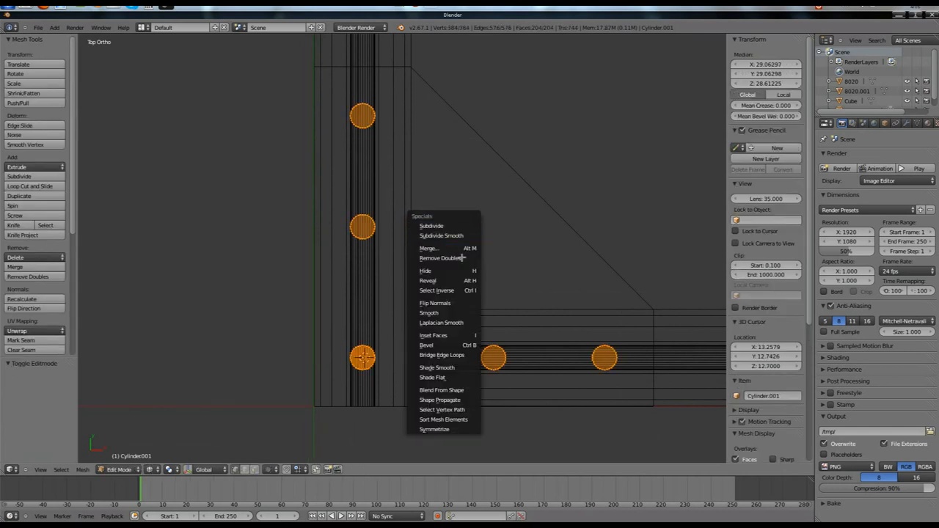
mouse_move(434, 302)
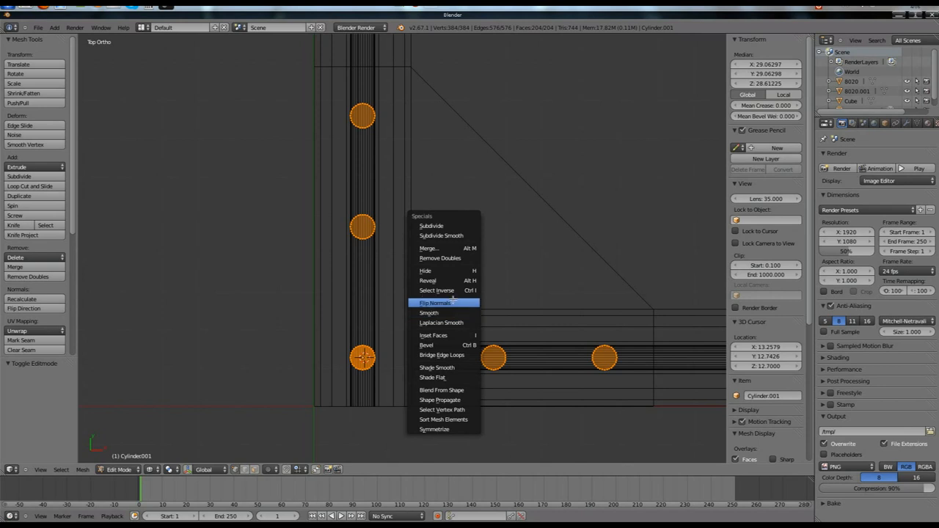
click(440, 259)
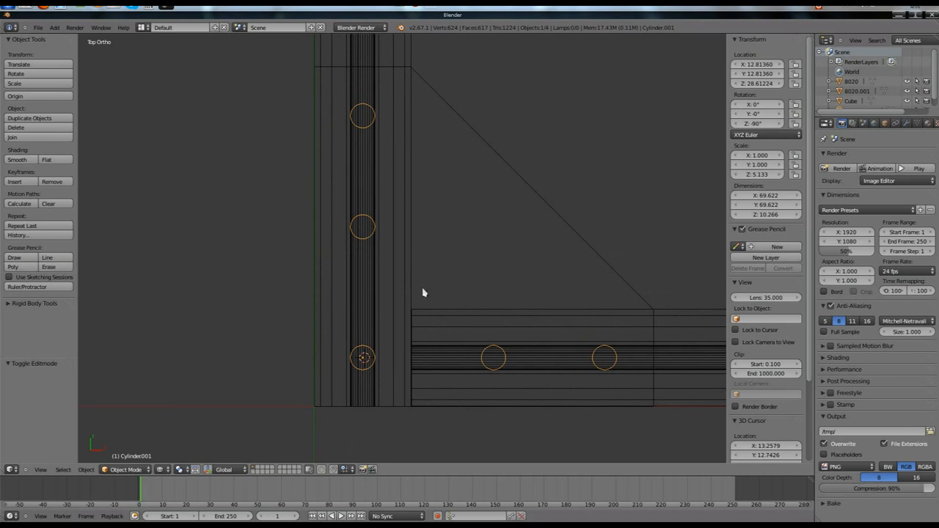
Add a Boolean modifier to the Cube bracket plate.
drag(423, 294, 584, 200)
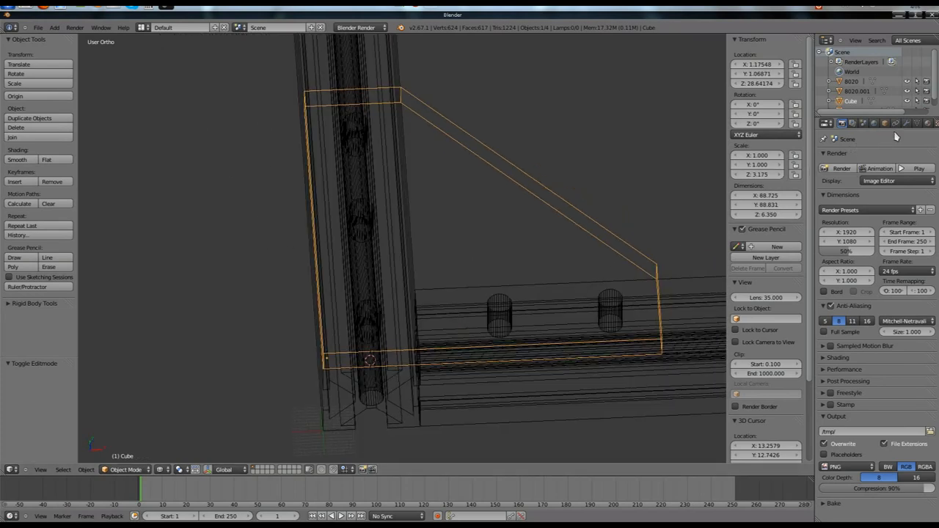
click(836, 155)
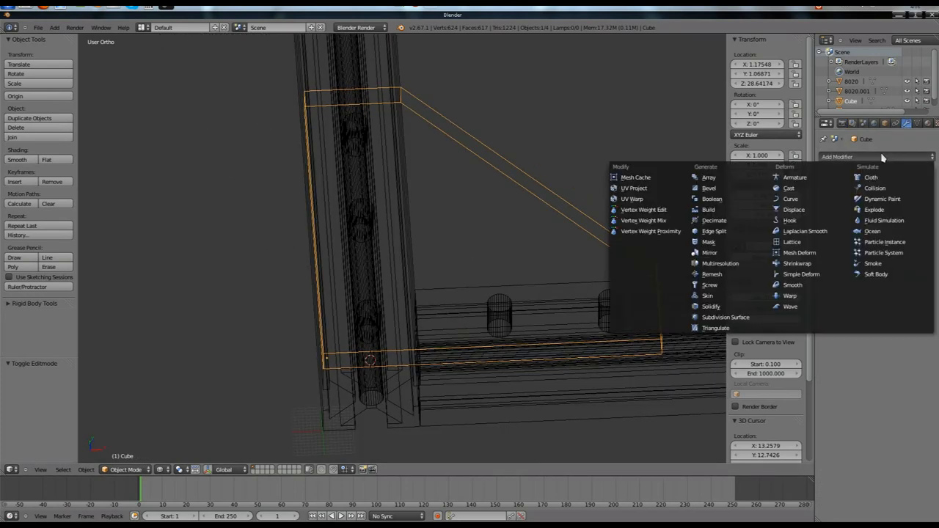
mouse_move(712, 200)
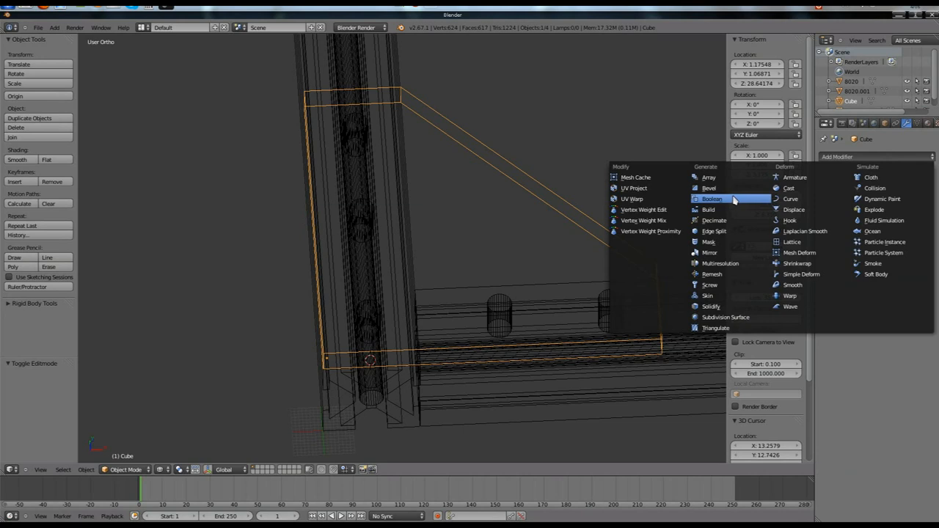
click(712, 199)
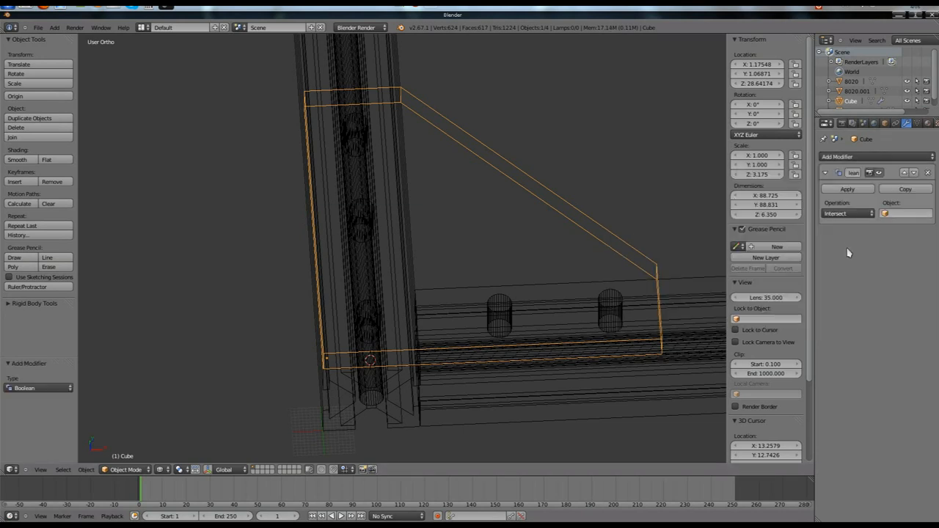
mouse_move(848, 252)
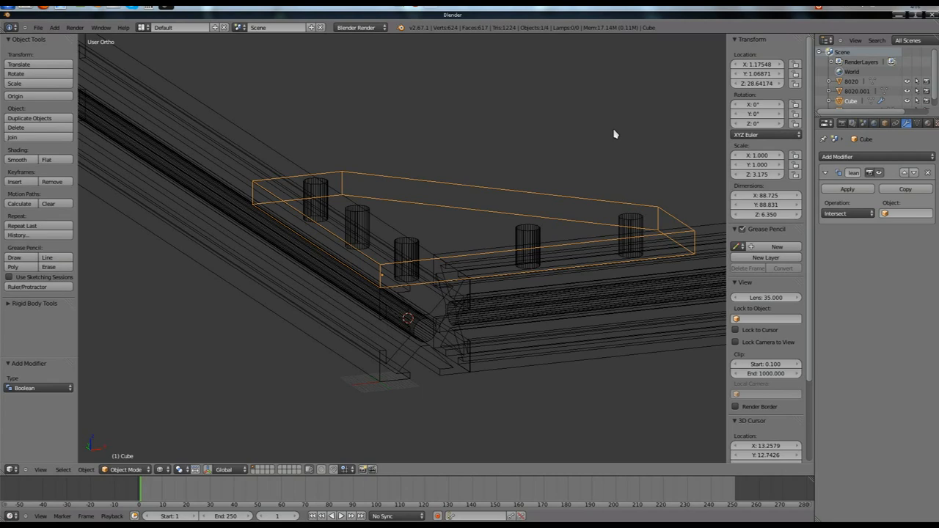
mouse_move(513, 141)
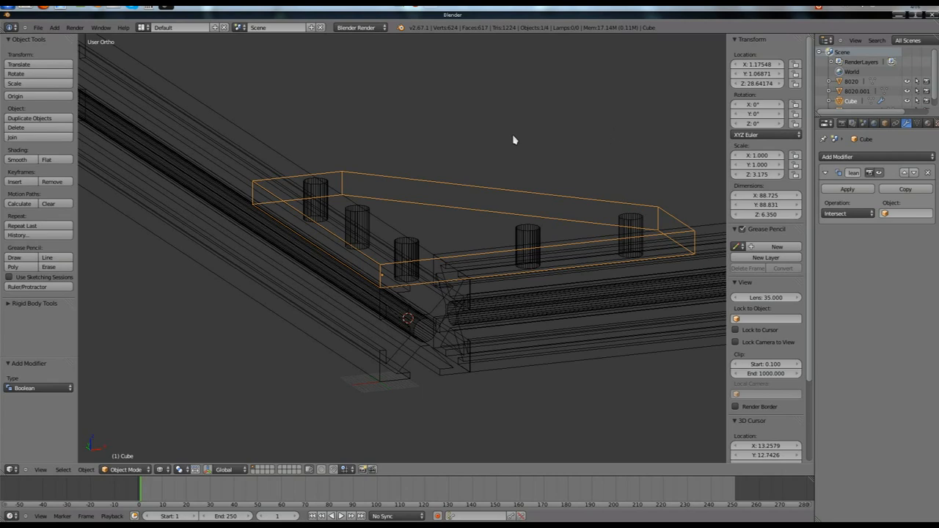
mouse_move(518, 133)
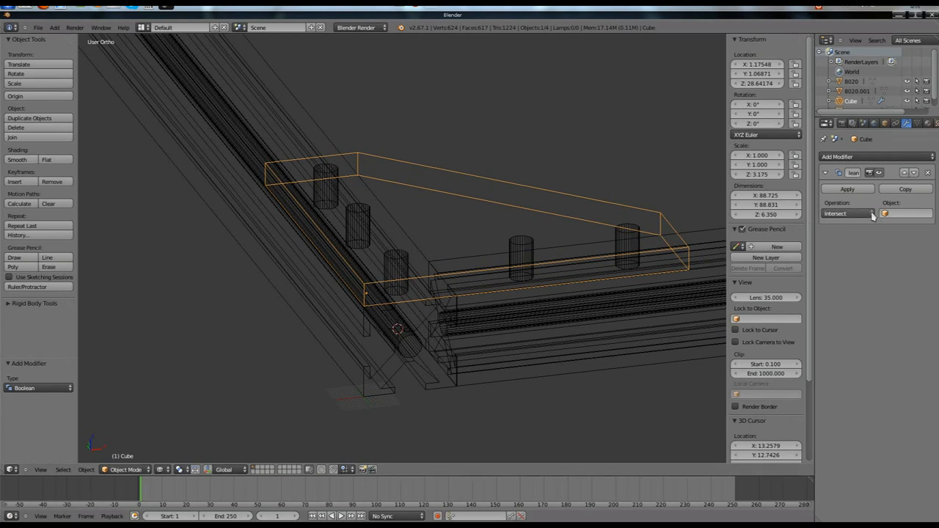
Set the Boolean to Difference with Cylinder.001 as cutter, then check the five holes from top view.
click(844, 214)
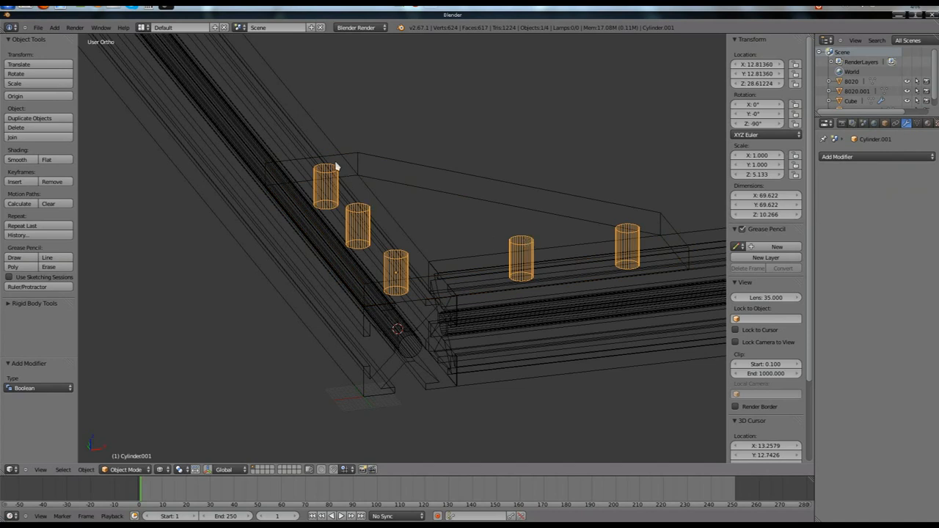
mouse_move(579, 197)
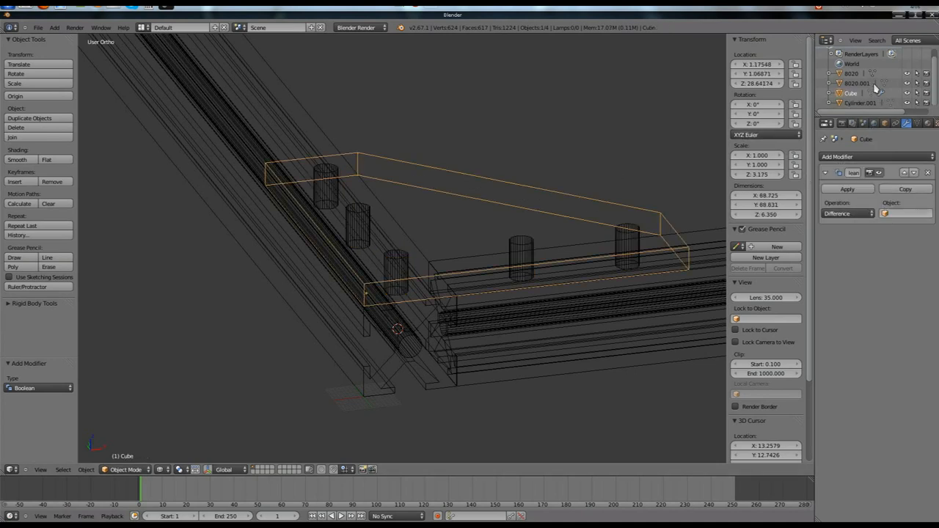
click(905, 214)
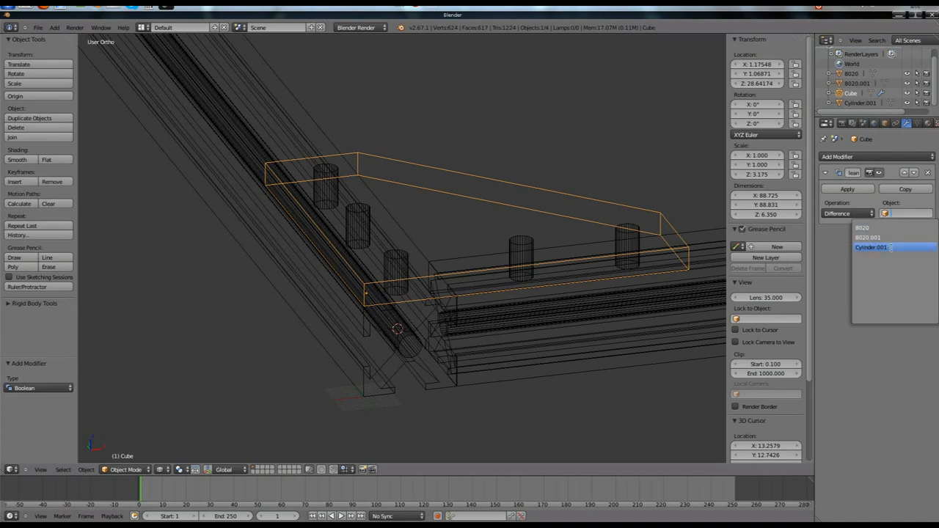
click(871, 246)
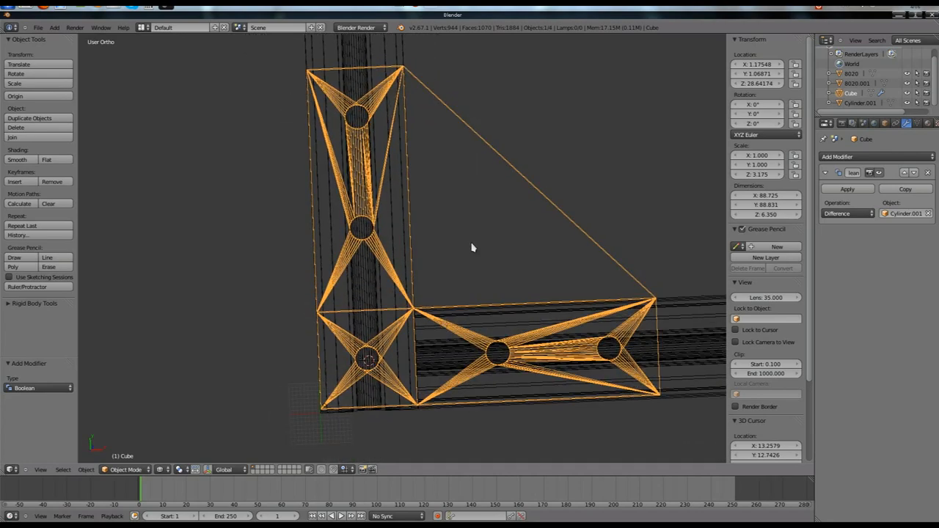
drag(472, 247, 554, 208)
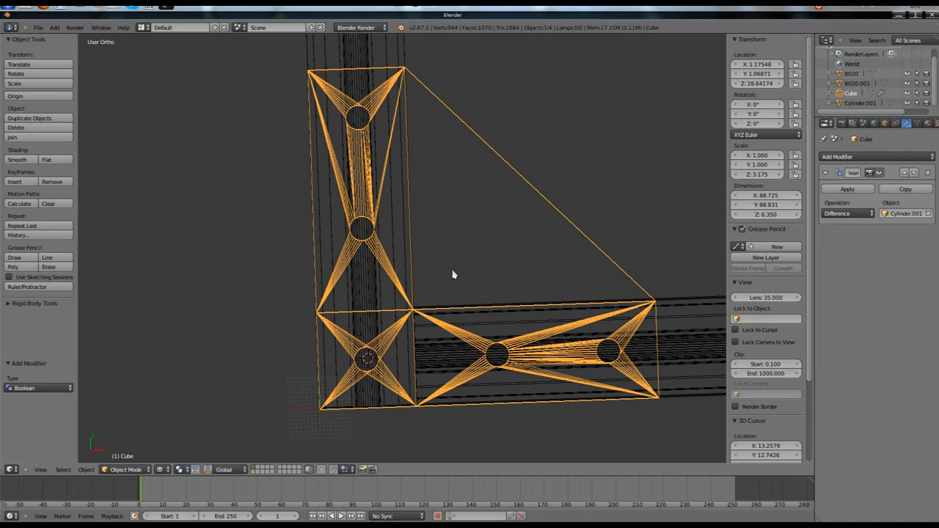
drag(452, 274, 472, 161)
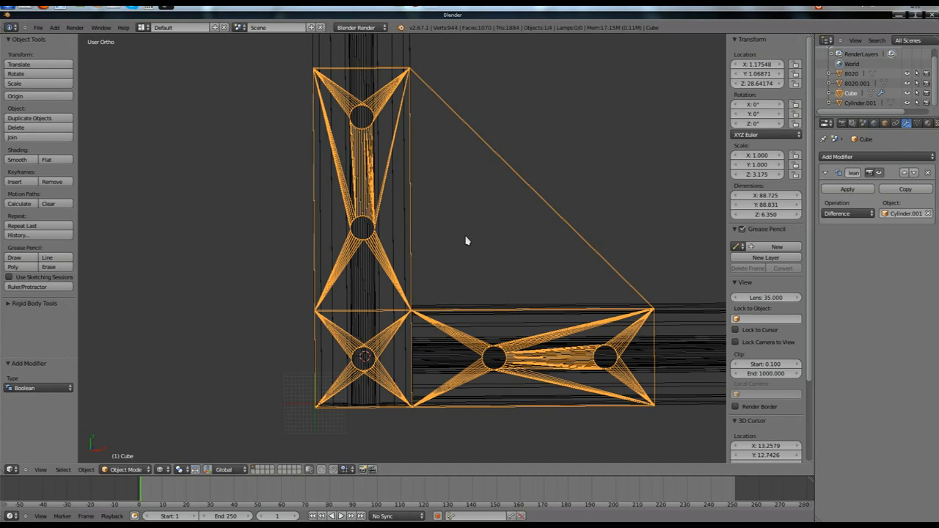
key(KP_7)
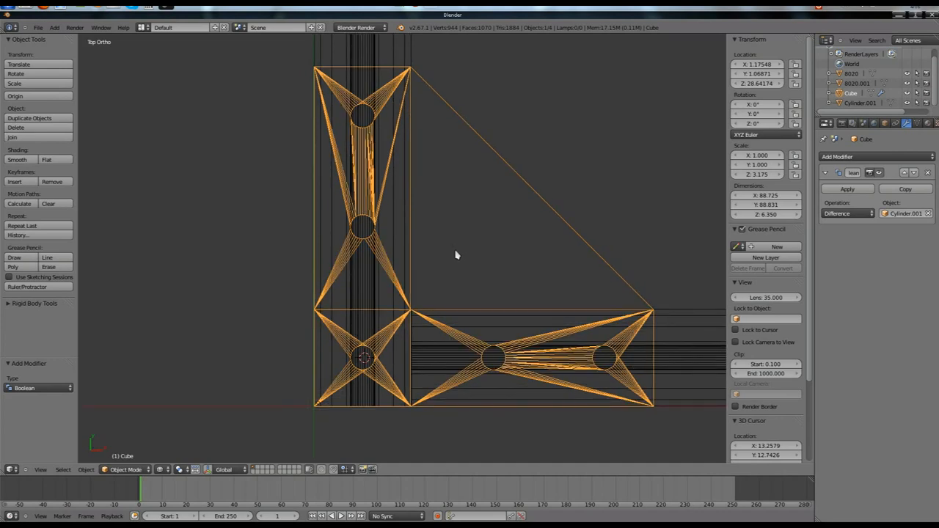
drag(455, 255, 451, 242)
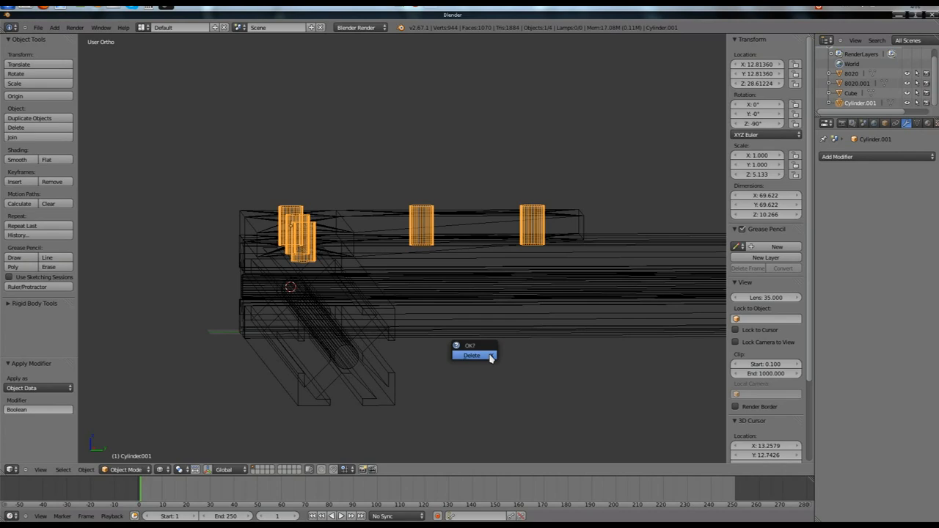
Apply the Boolean, delete the cutter cylinders, and display the holed plate as a solid.
click(473, 356)
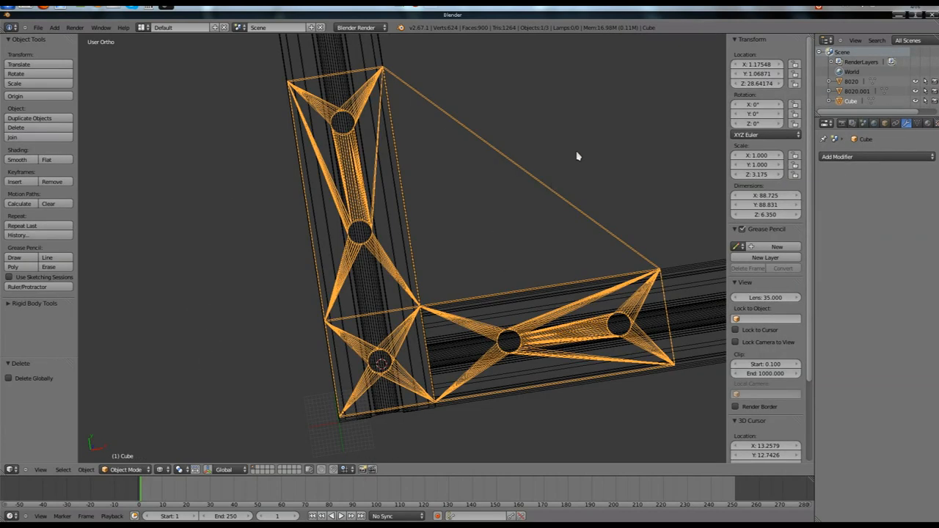
key(Tab)
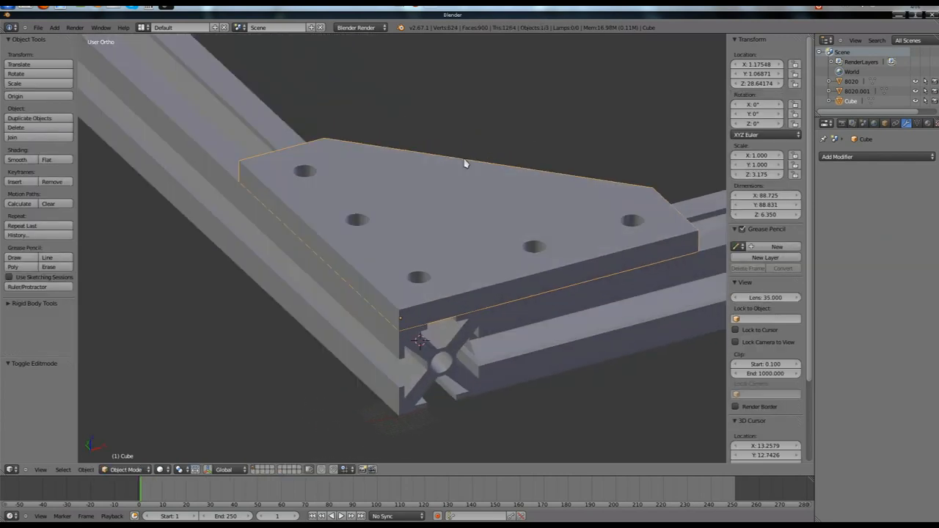
drag(463, 162, 490, 100)
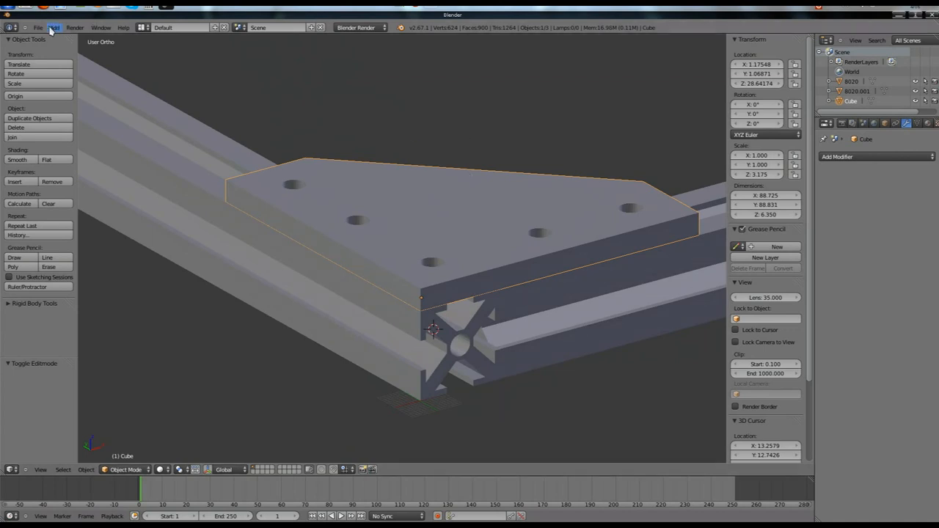
click(38, 26)
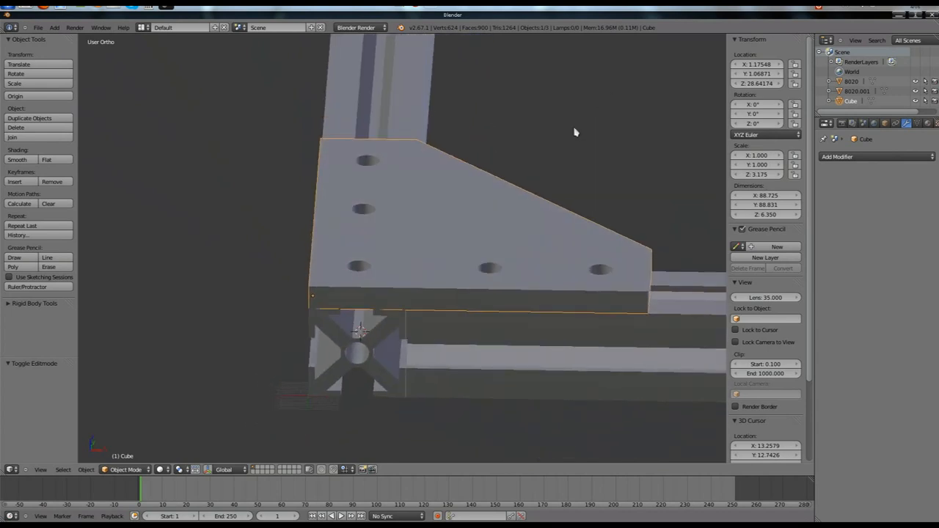
mouse_move(525, 123)
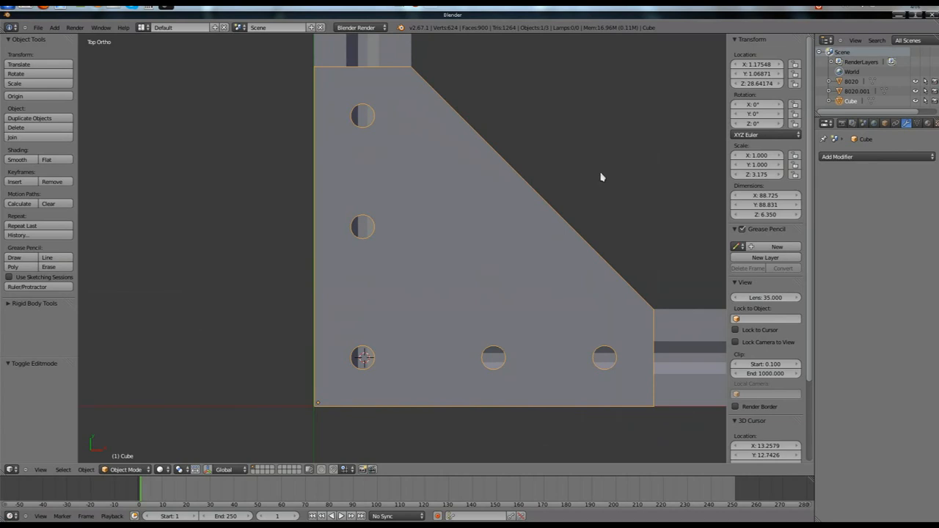
mouse_move(585, 187)
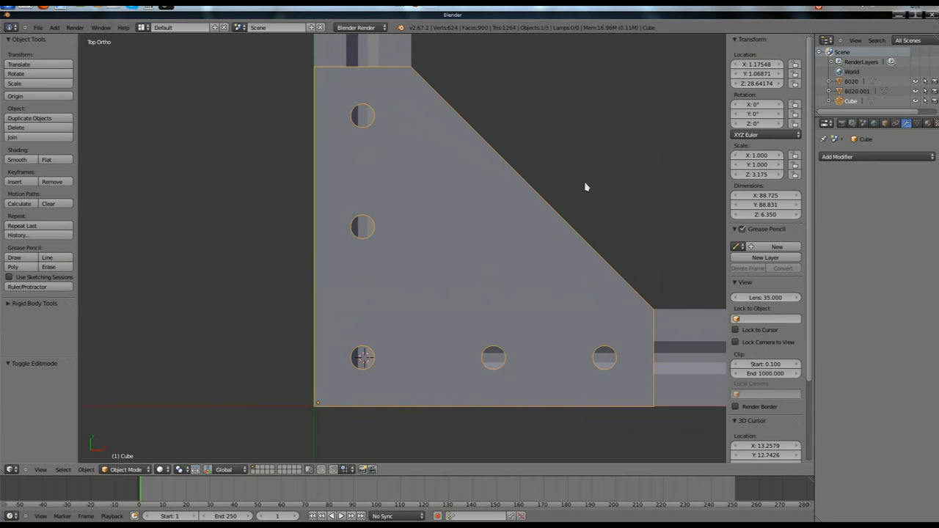